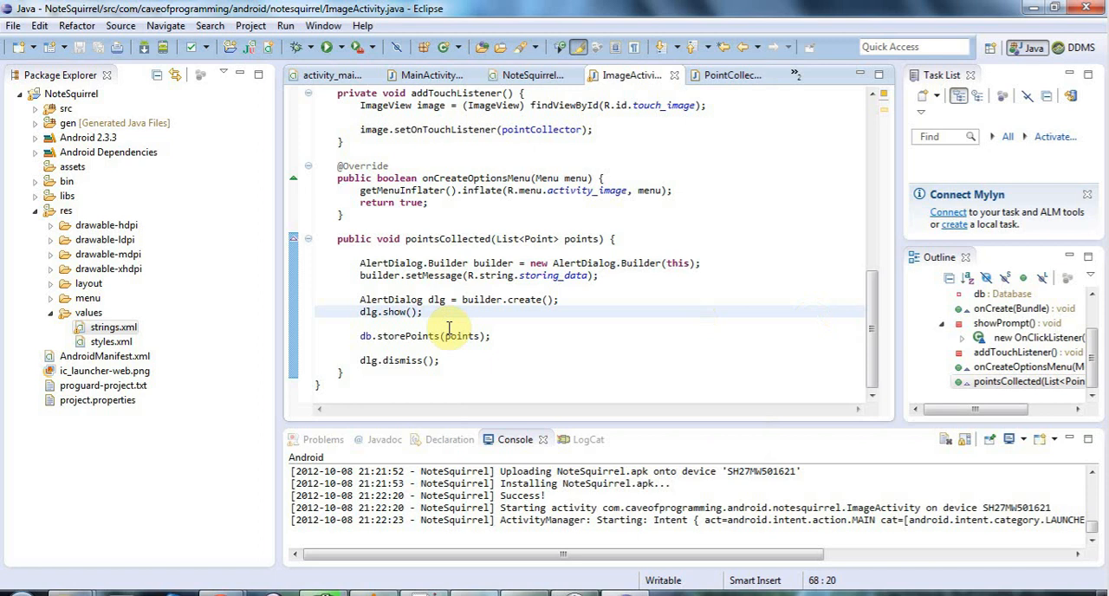
mouse_move(555, 328)
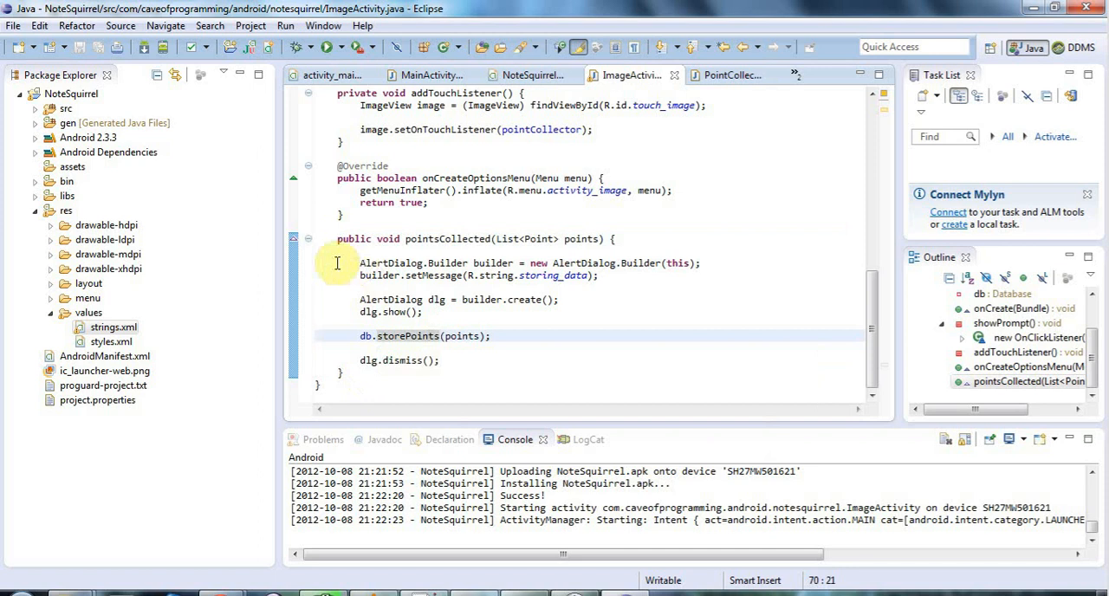
Review the dlg.setMessage call and place the cursor on the new line after dlg.show()
left_click_drag(360, 263, 598, 276)
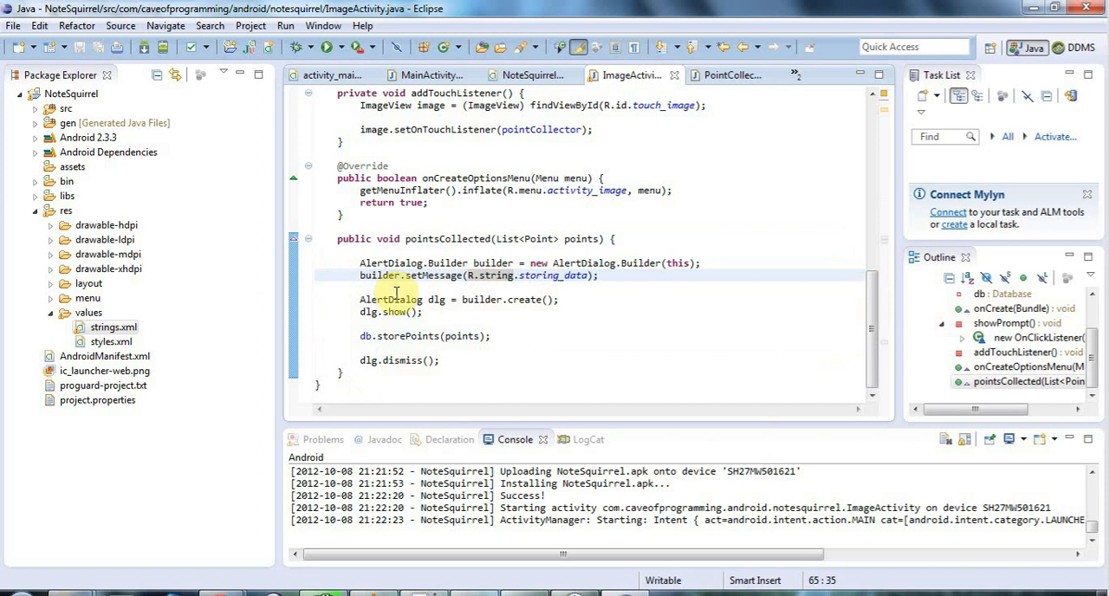
double_click(431, 275)
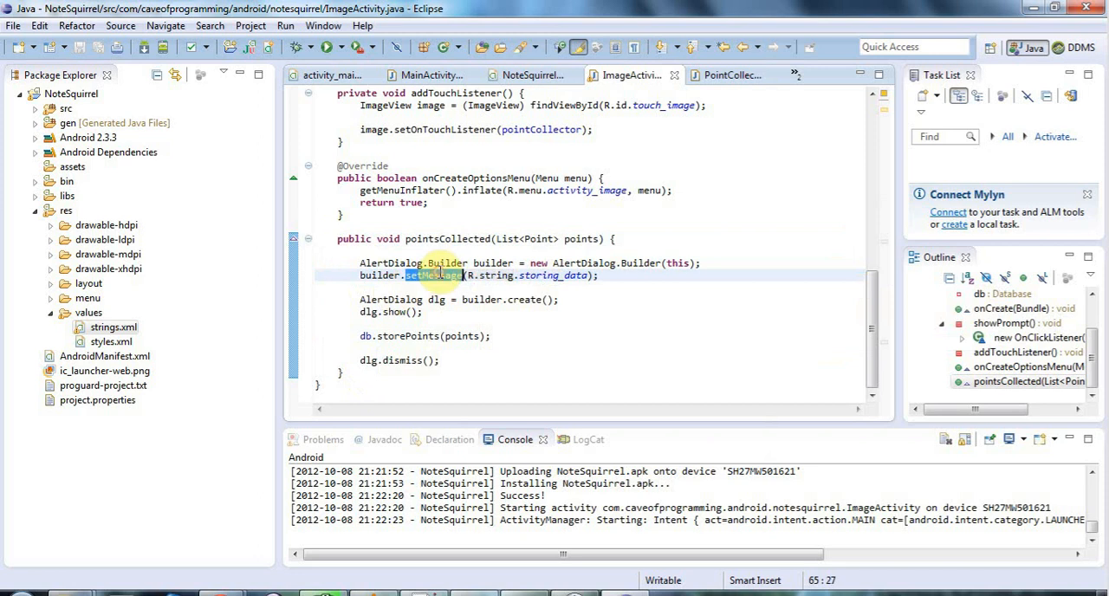
mouse_move(433, 274)
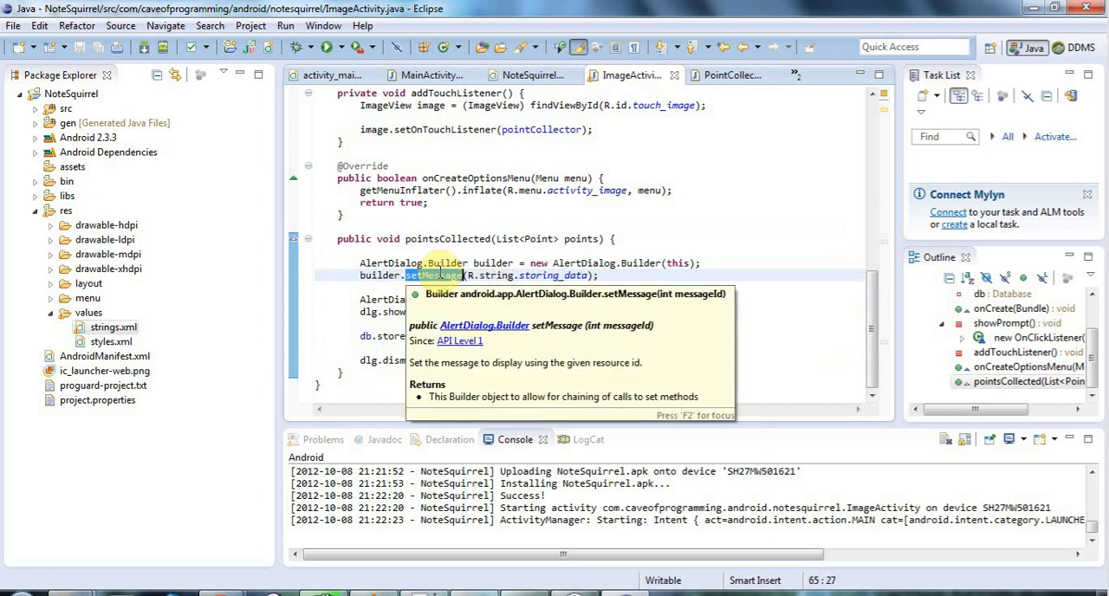
mouse_move(391, 249)
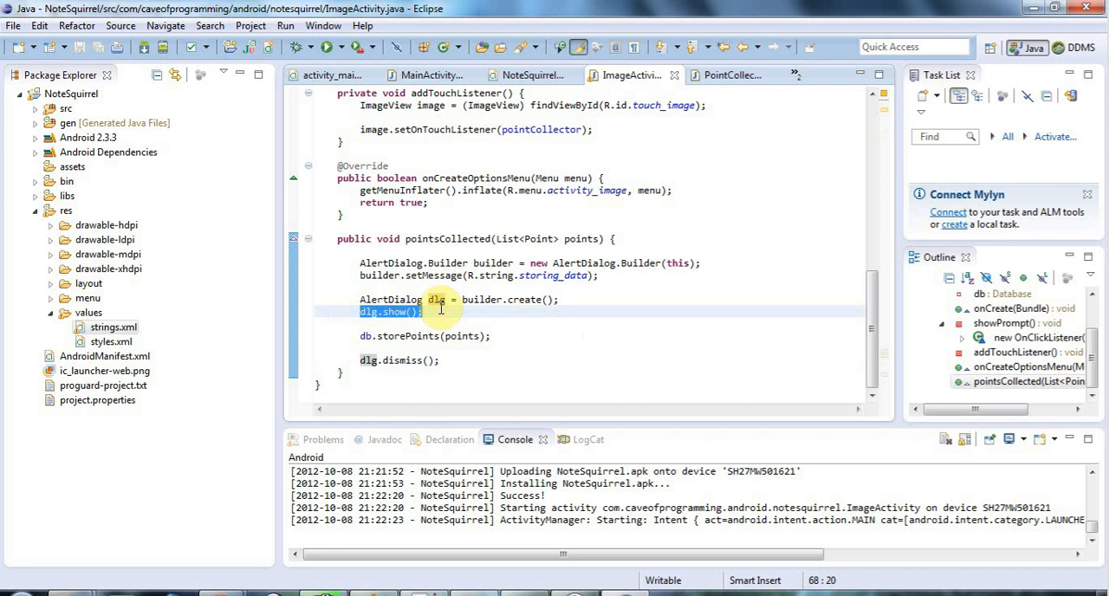
mouse_move(516, 331)
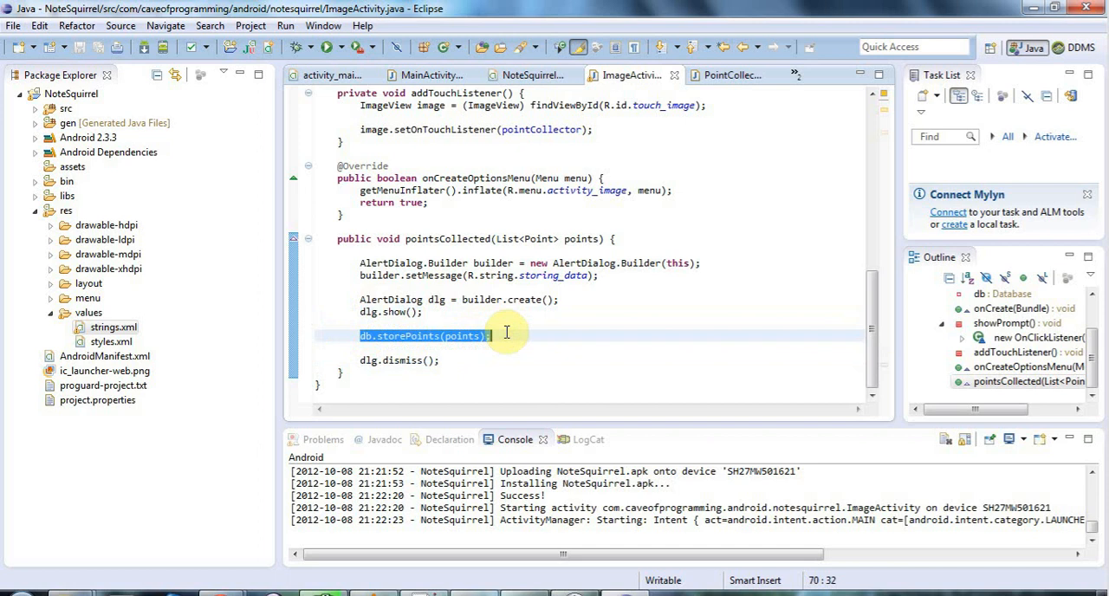
left_click(360, 361)
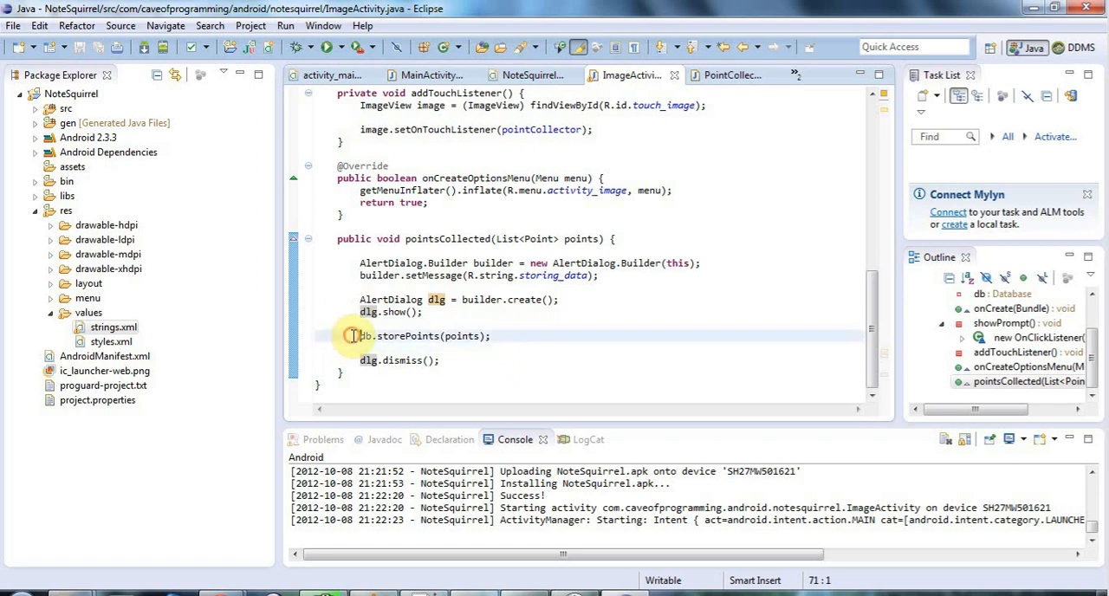
left_click_drag(351, 336, 490, 336)
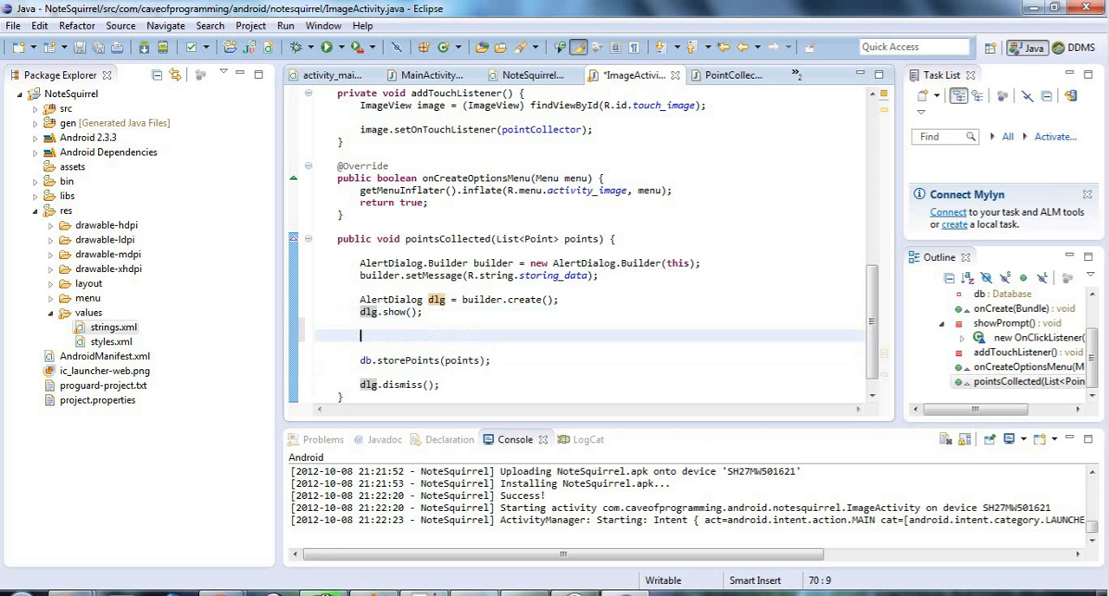
Declare AsyncTask via content assist and replace Params and Progress type arguments with Void
type("As")
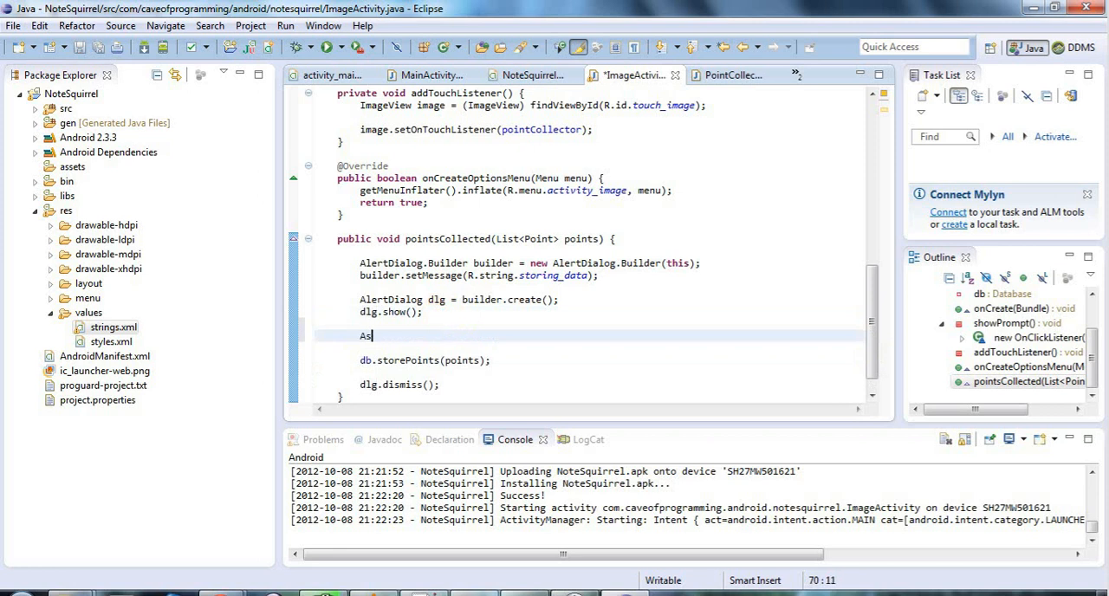
type("yncTask<Params, Progress, Result>")
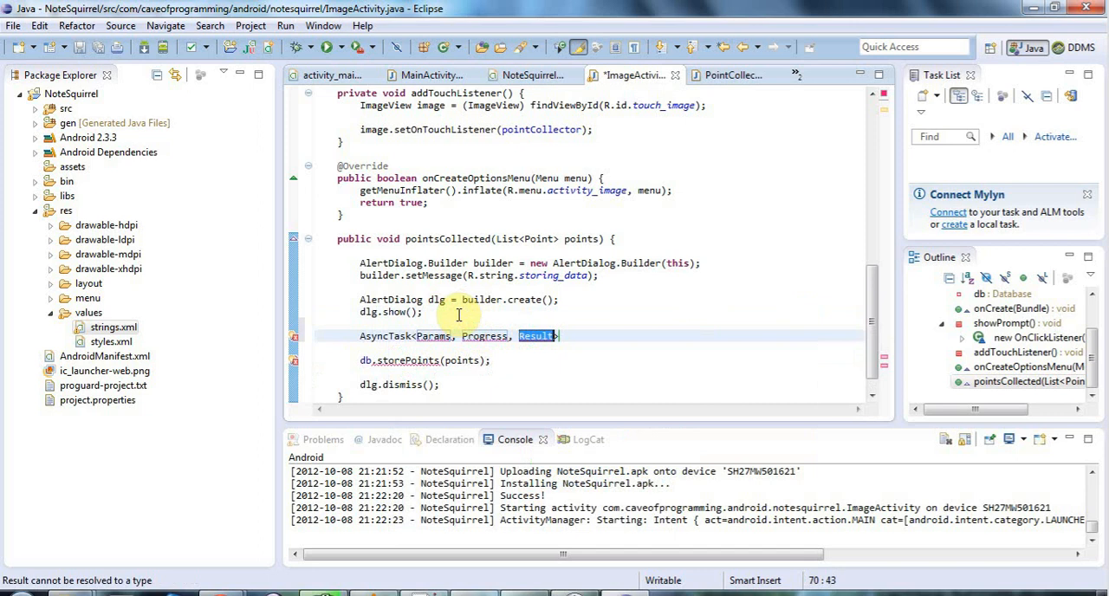
left_click(436, 336)
type("Void")
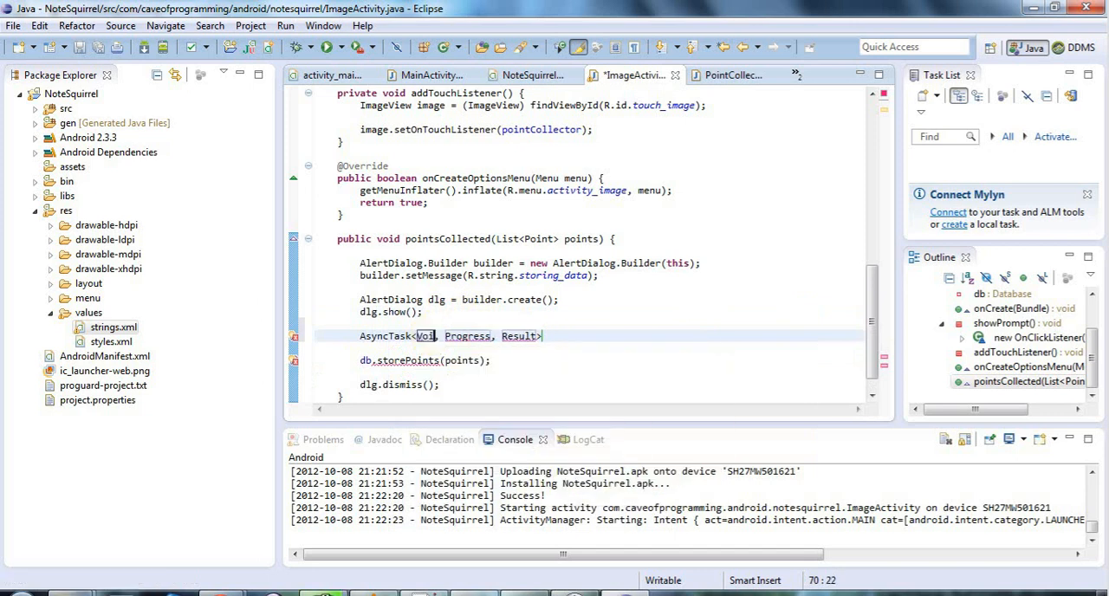
double_click(427, 336)
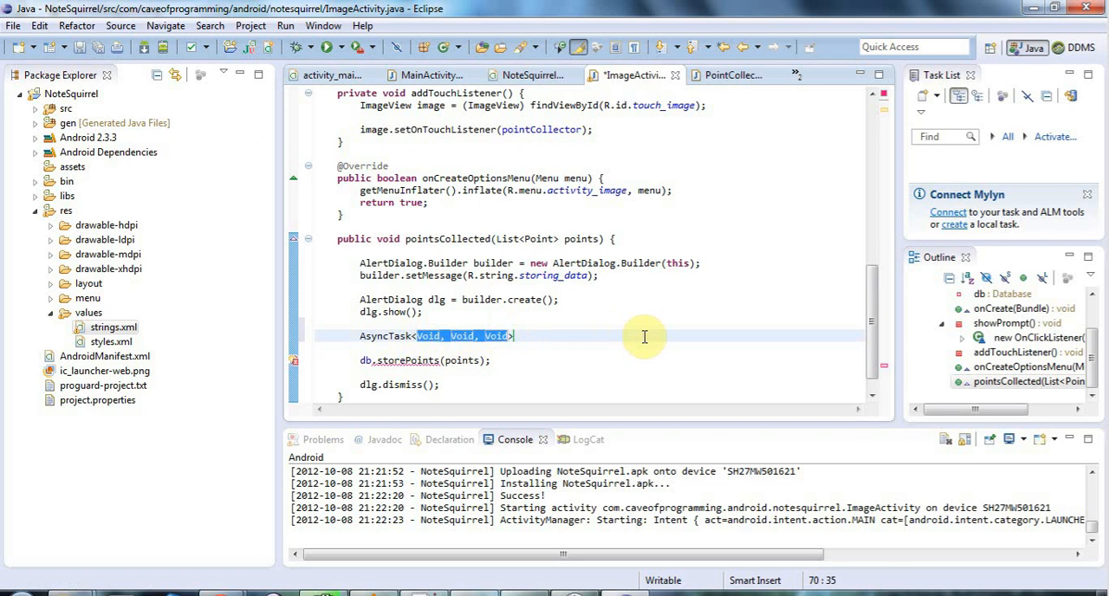
mouse_move(540, 336)
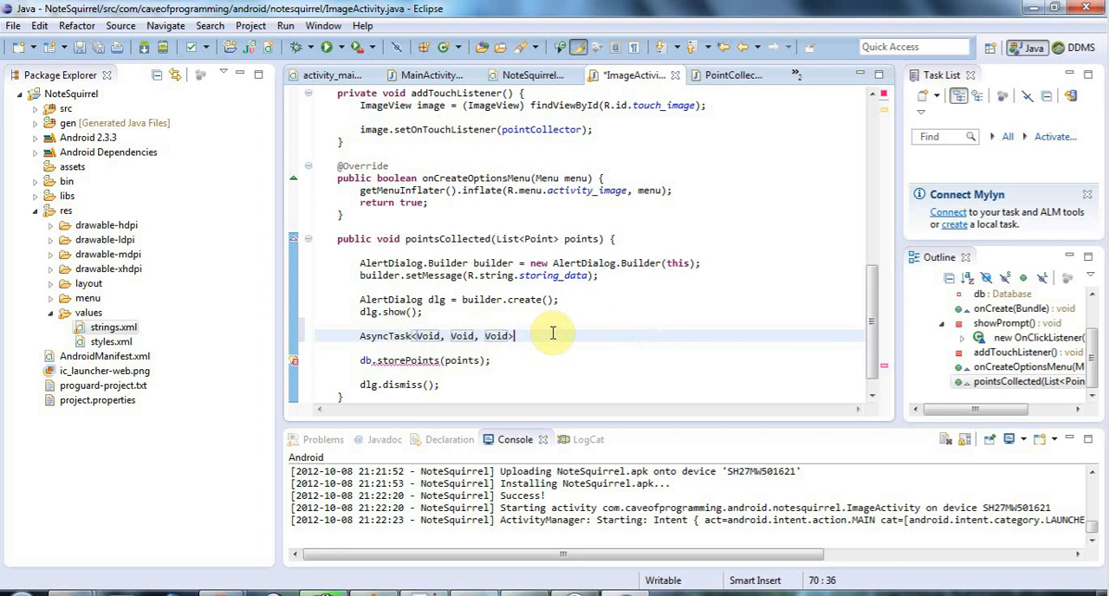
Continue the line as 'task = new AsyncTask<Void, Void, Void>() {' to begin the anonymous body
type("task")
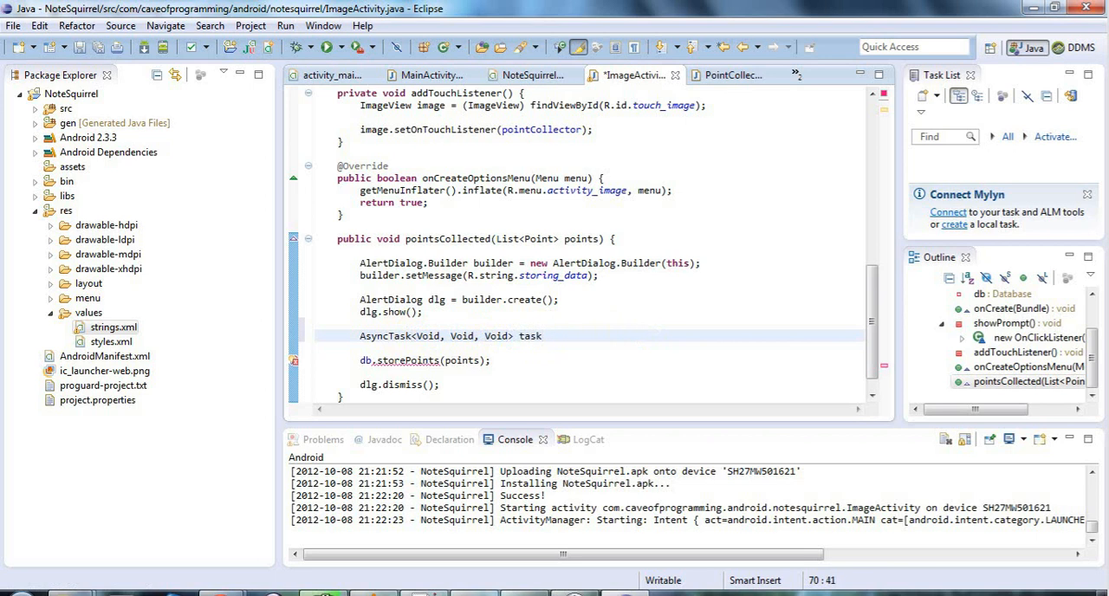
type("= new")
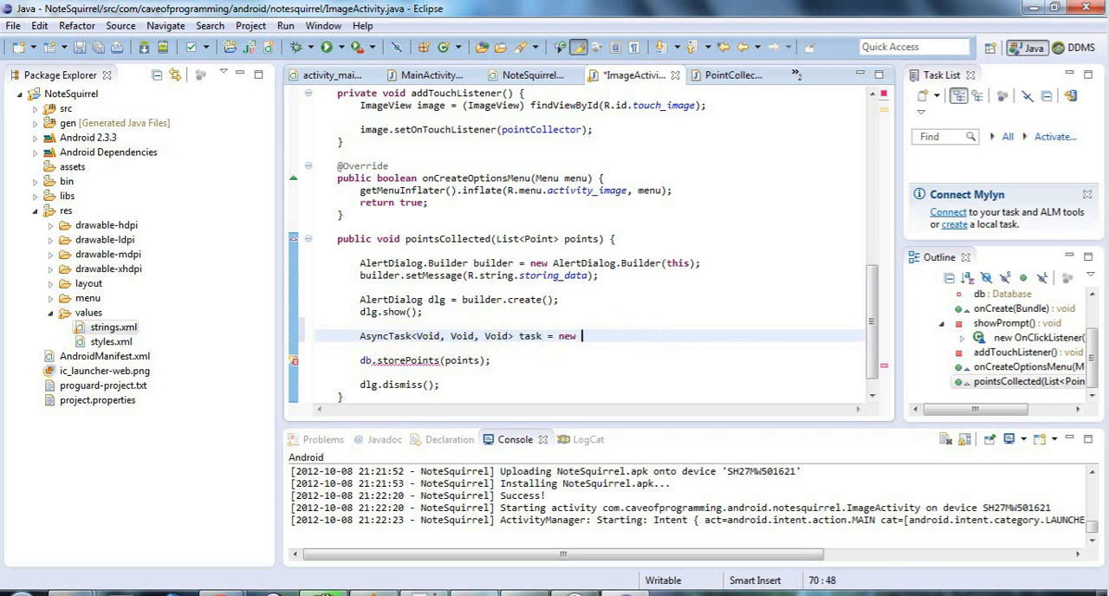
type("AsyncTask<Void, Void, Void>")
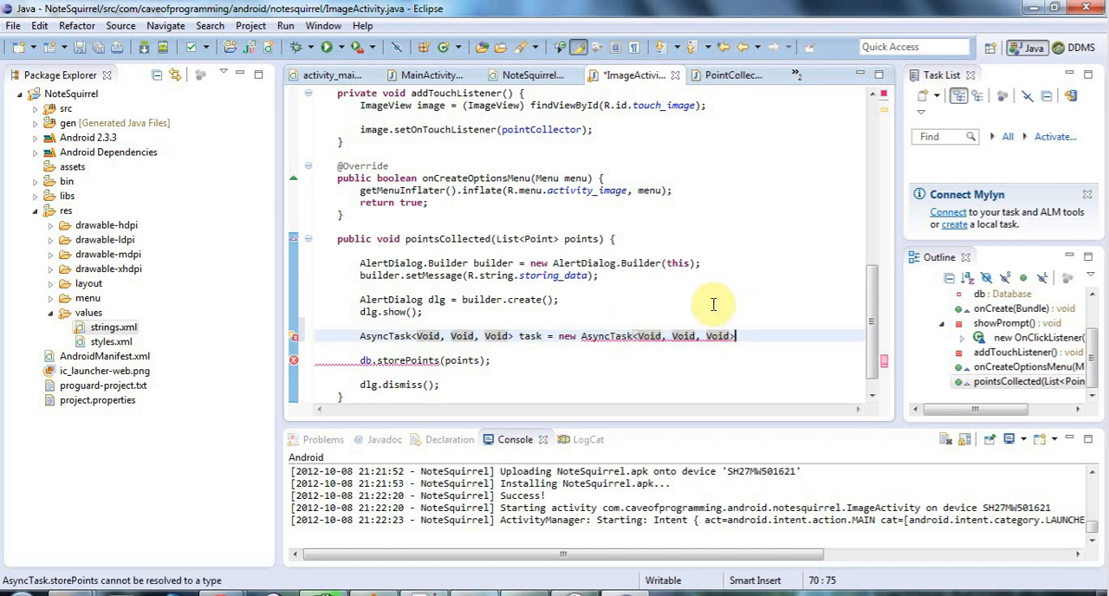
type("();")
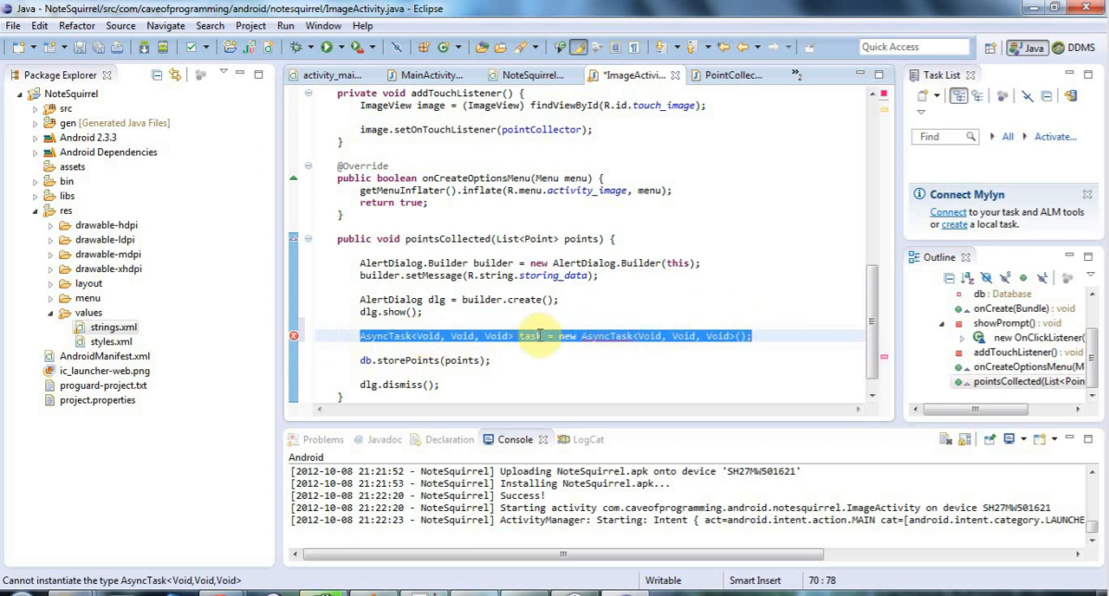
mouse_move(530, 336)
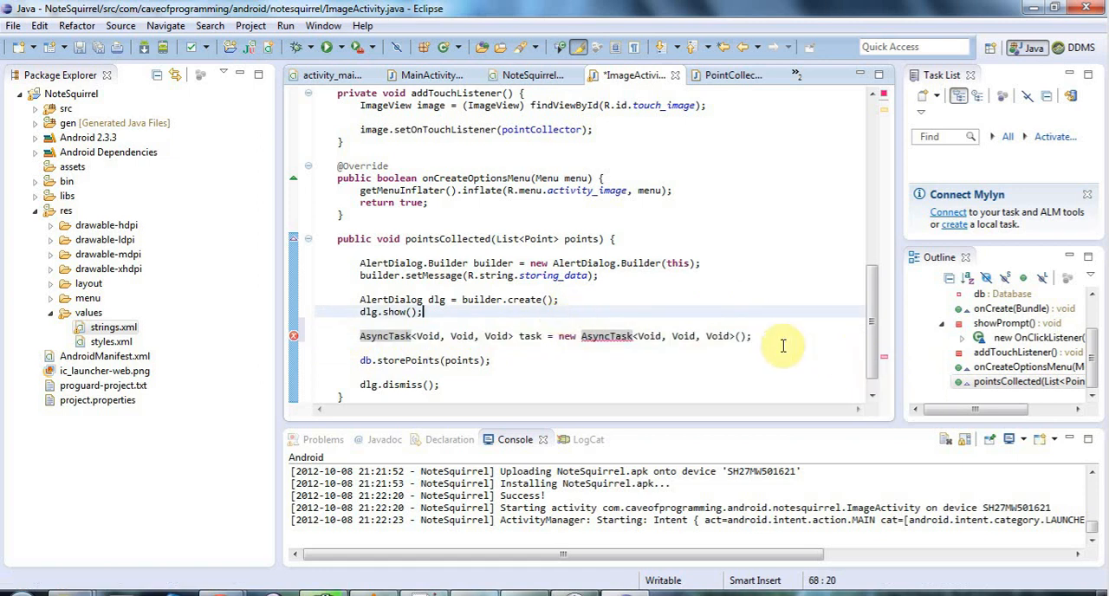
mouse_move(606, 336)
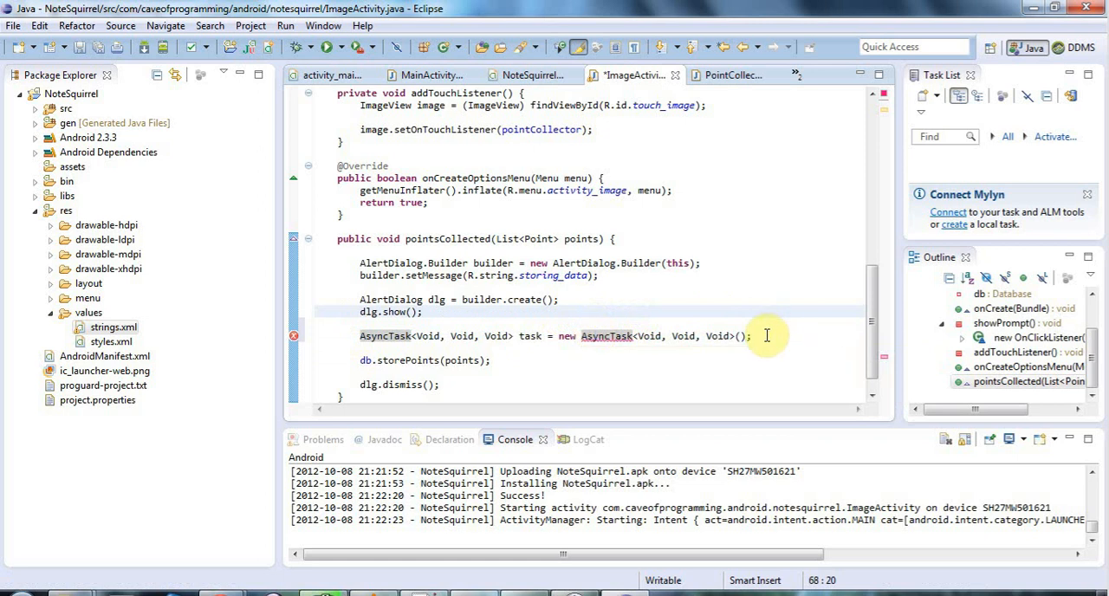
left_click(752, 336)
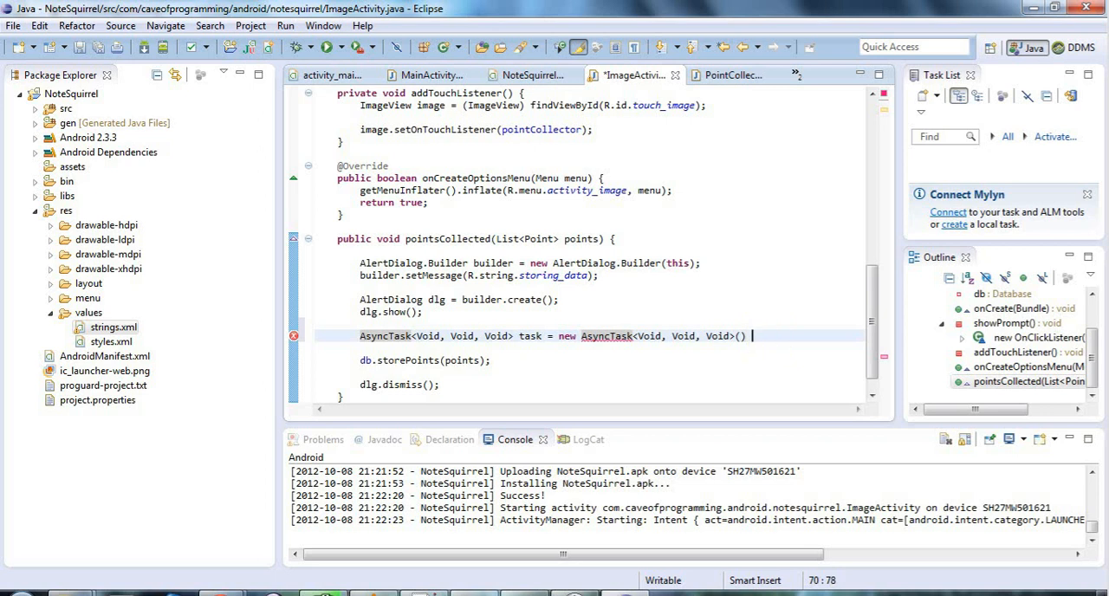
type("{")
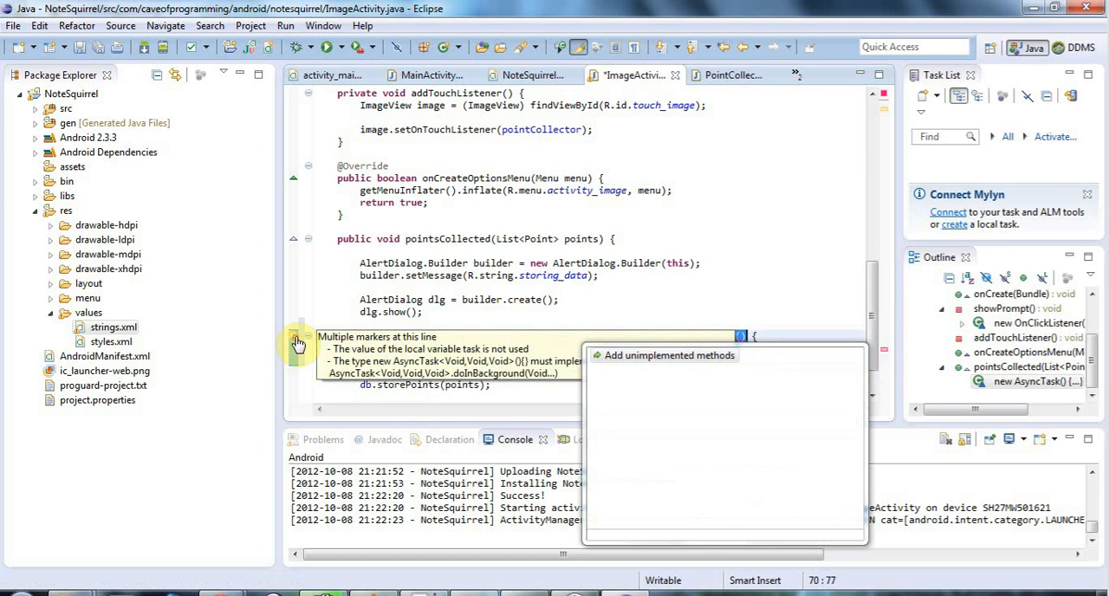
Add the unimplemented doInBackground stub and remove its generated TODO comment
left_click(669, 355)
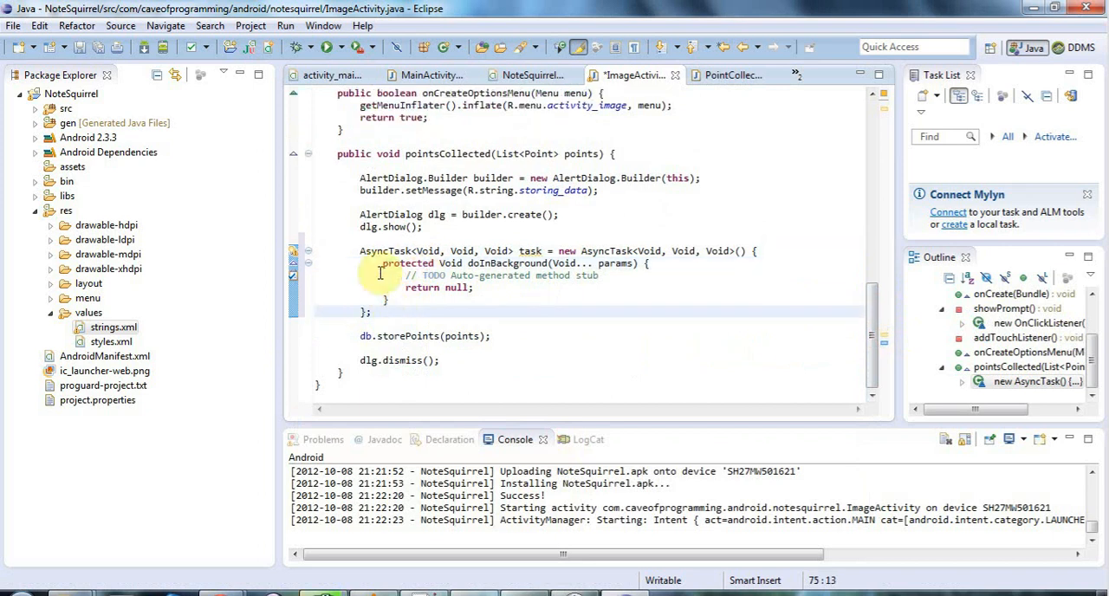
left_click_drag(381, 263, 634, 276)
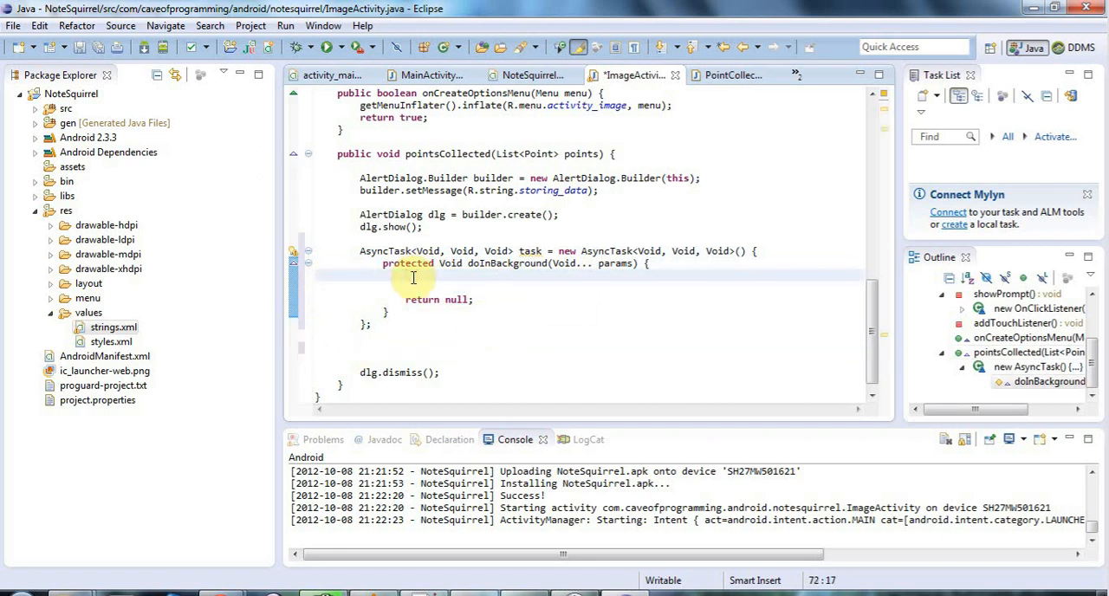
Call db.storePoints(points) inside doInBackground and mark the points parameter final
type("db.storePoints(points);")
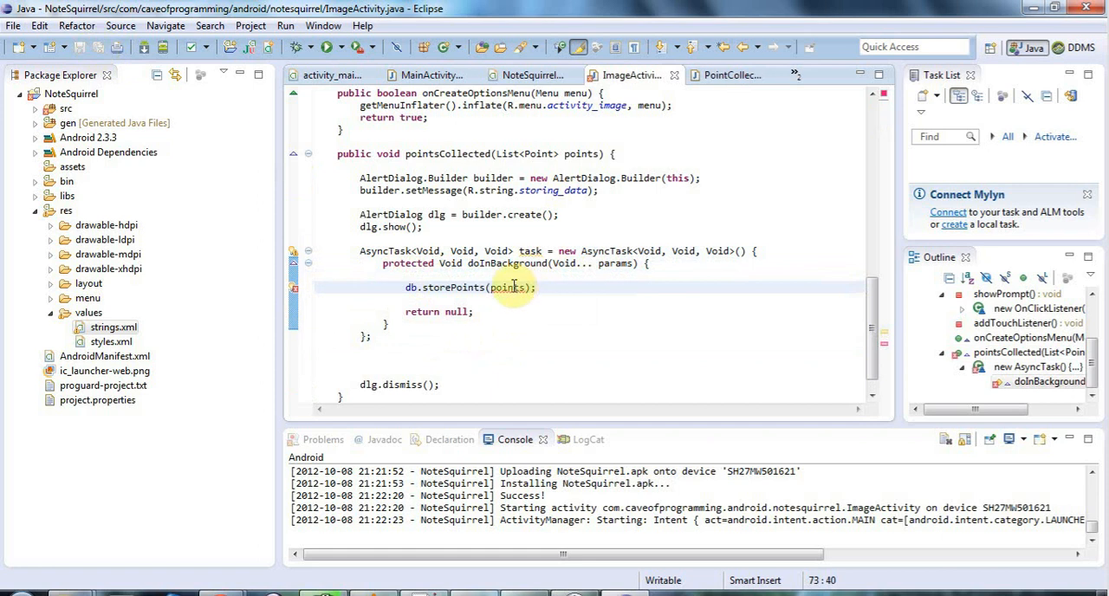
mouse_move(513, 288)
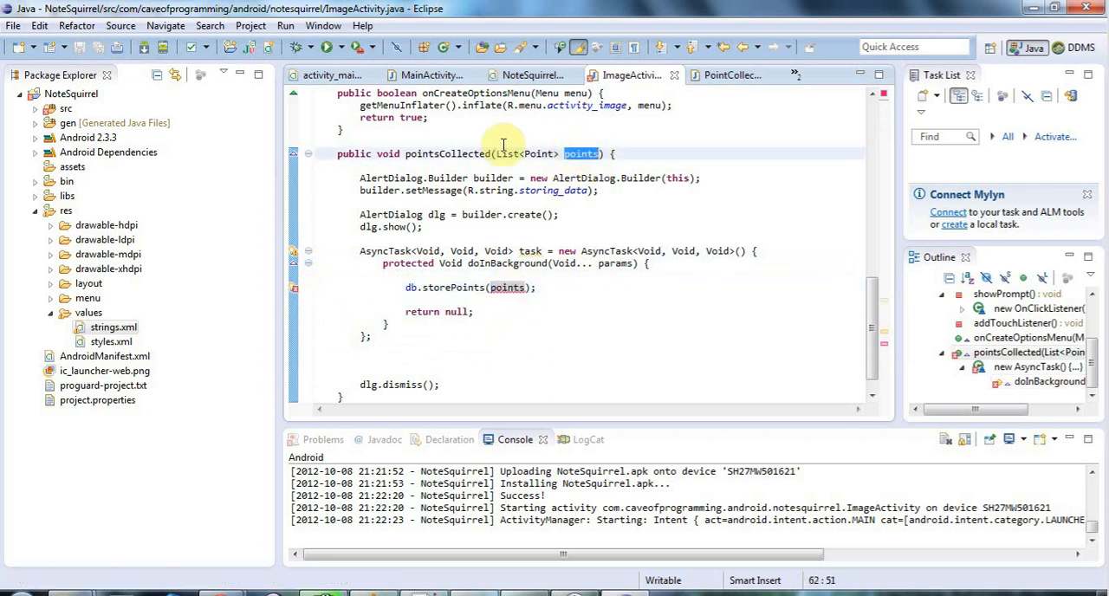
left_click(499, 153)
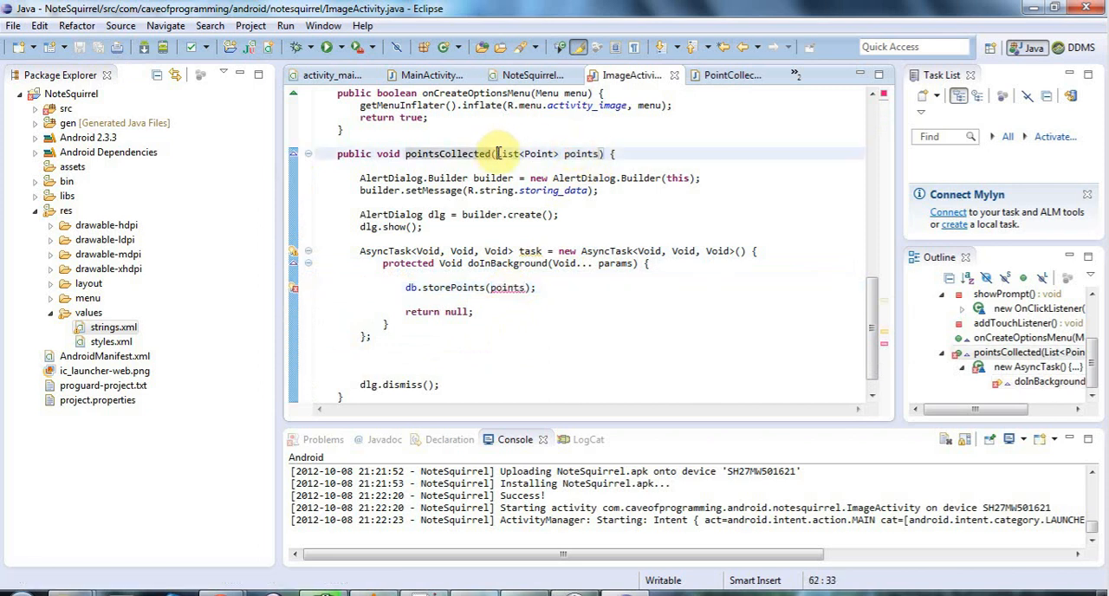
type("final")
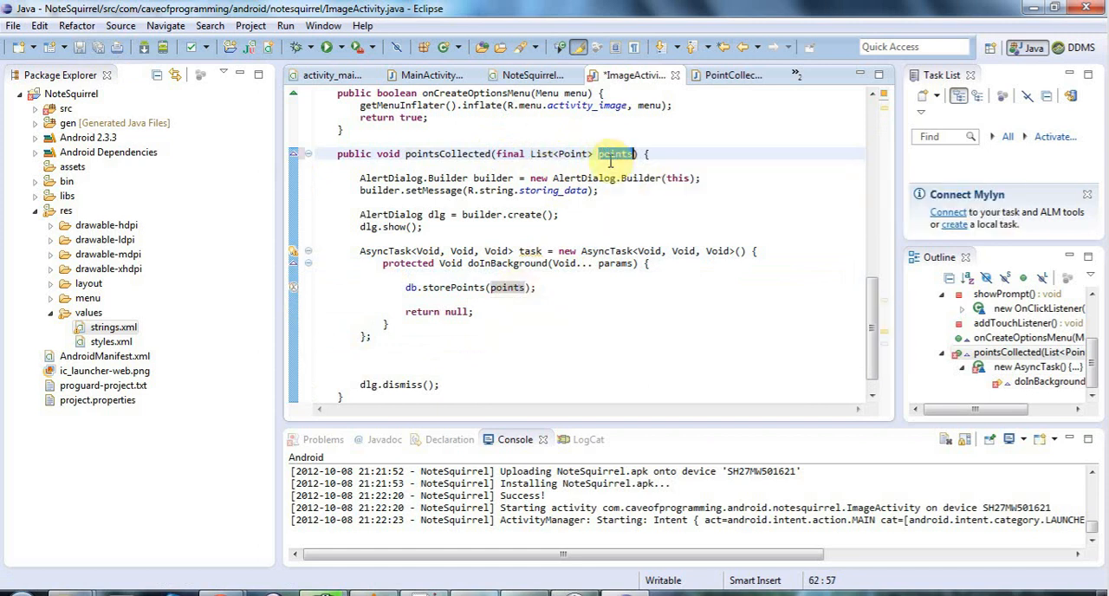
mouse_move(615, 152)
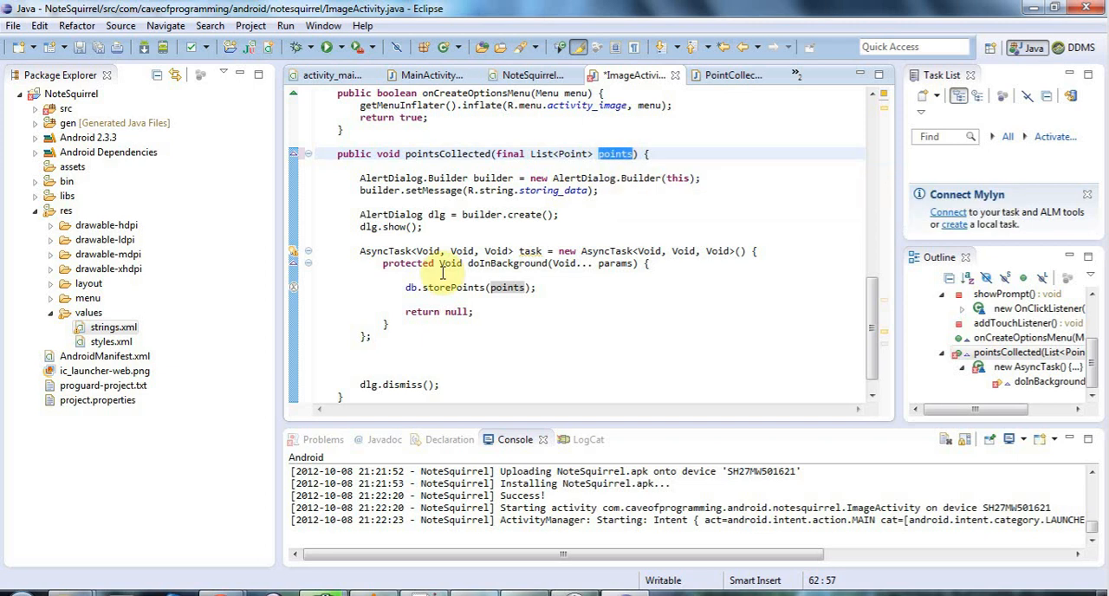
mouse_move(738, 176)
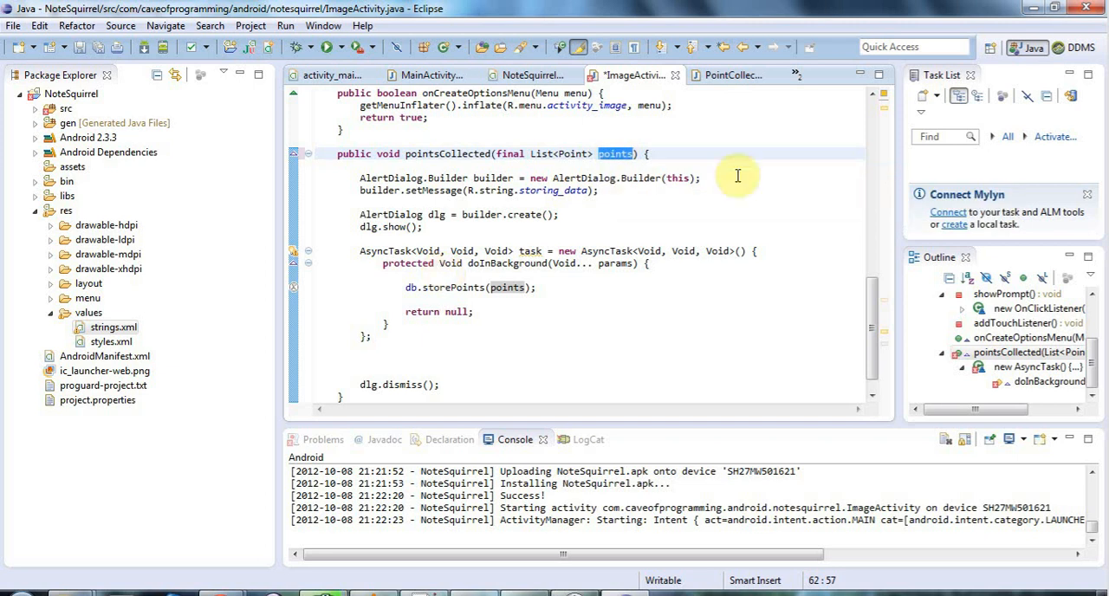
mouse_move(606, 249)
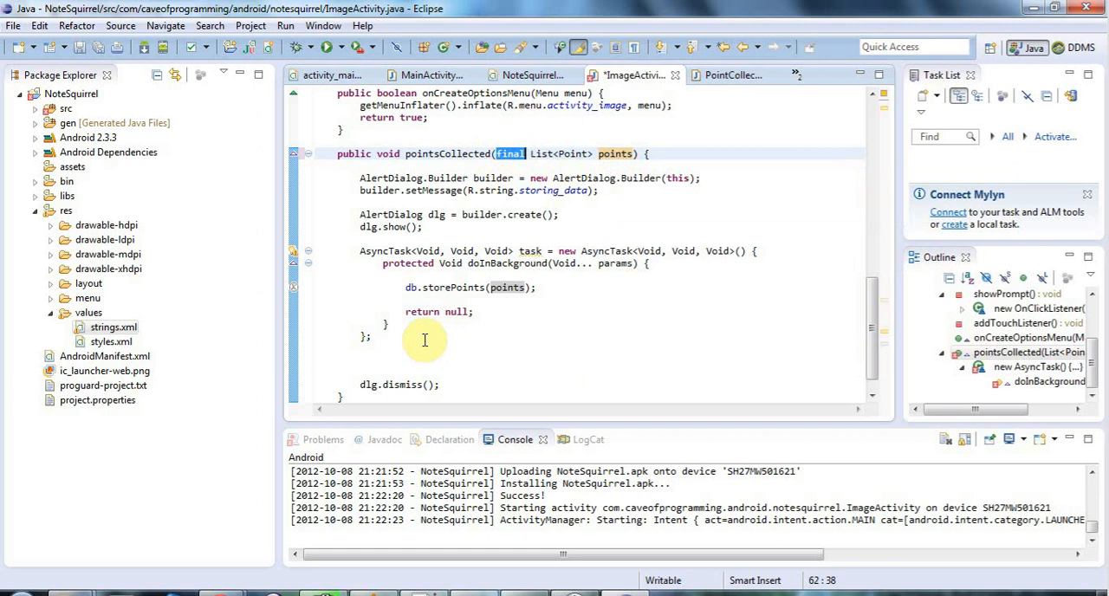
mouse_move(408, 326)
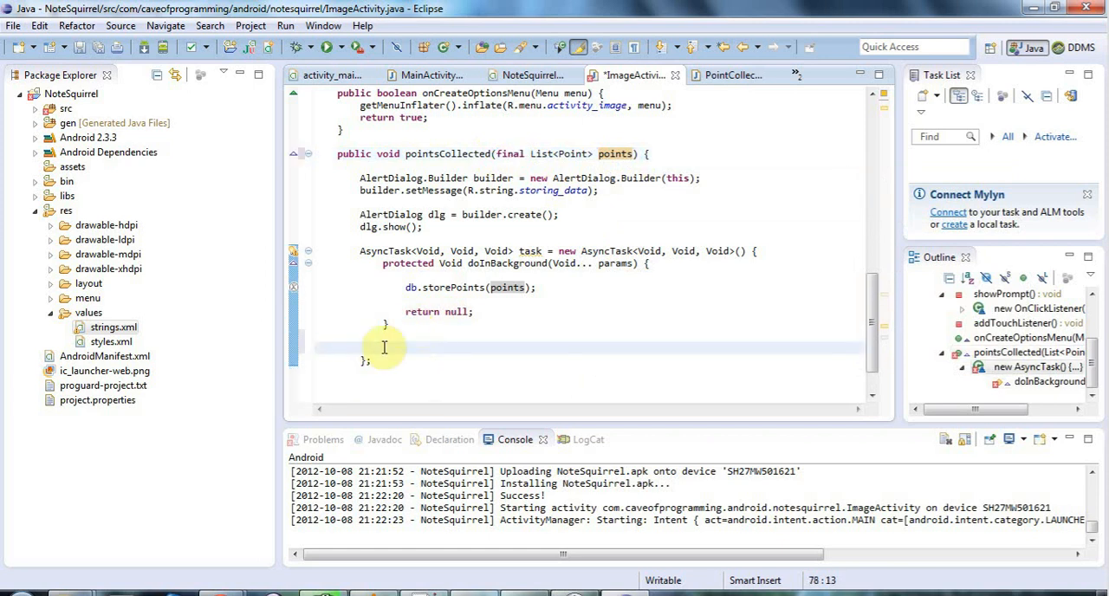
Override onPostExecute via Source menu, replacing its placeholder lines with dlg.dismiss()
right_click(385, 346)
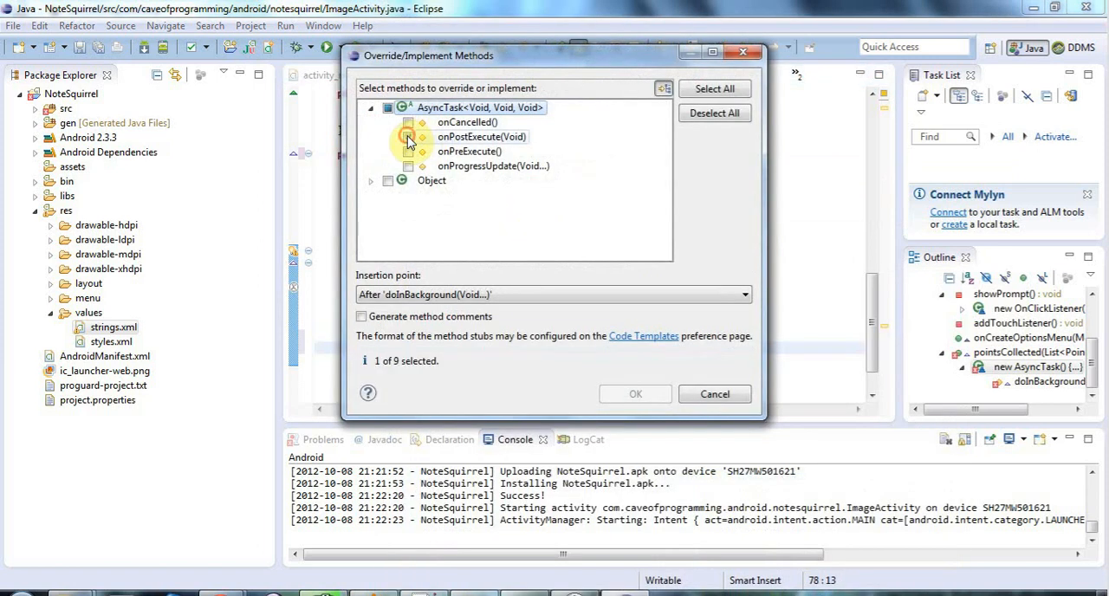
left_click(634, 393)
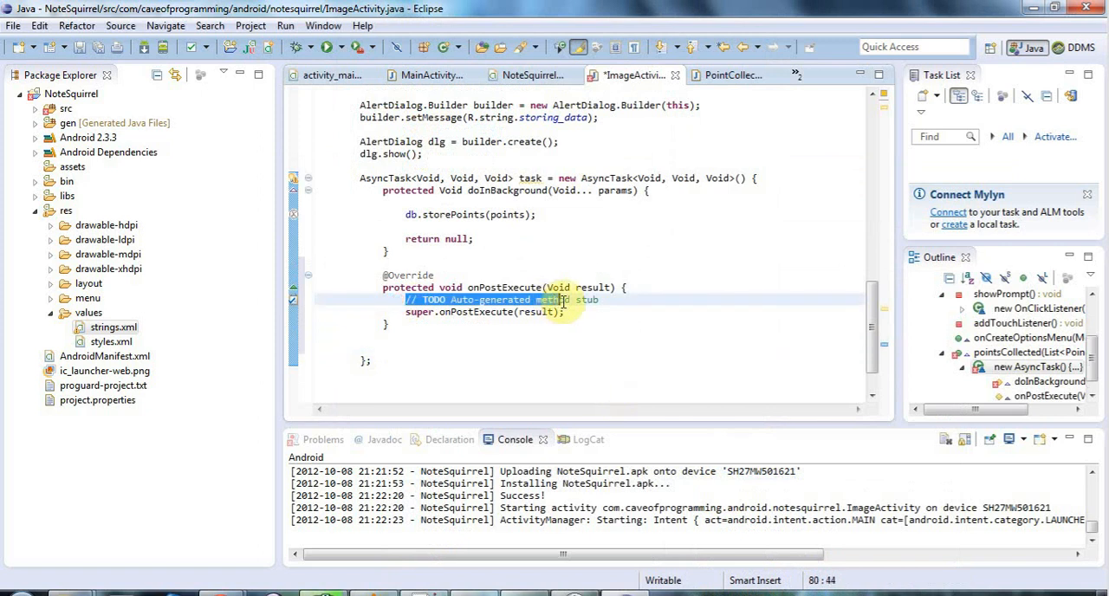
key("Delete")
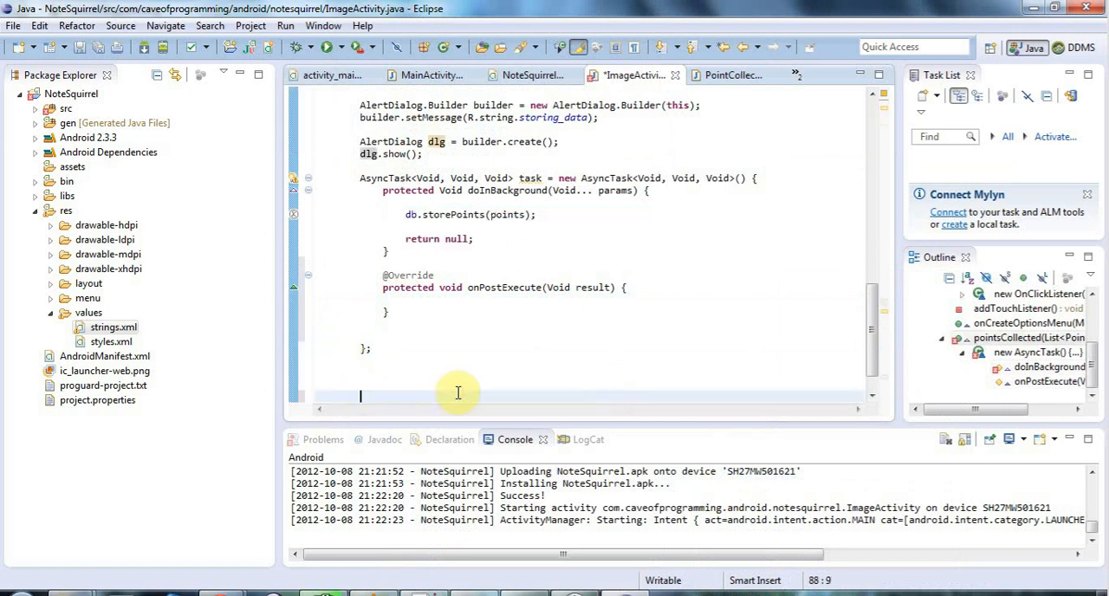
type("dlg.dismiss();")
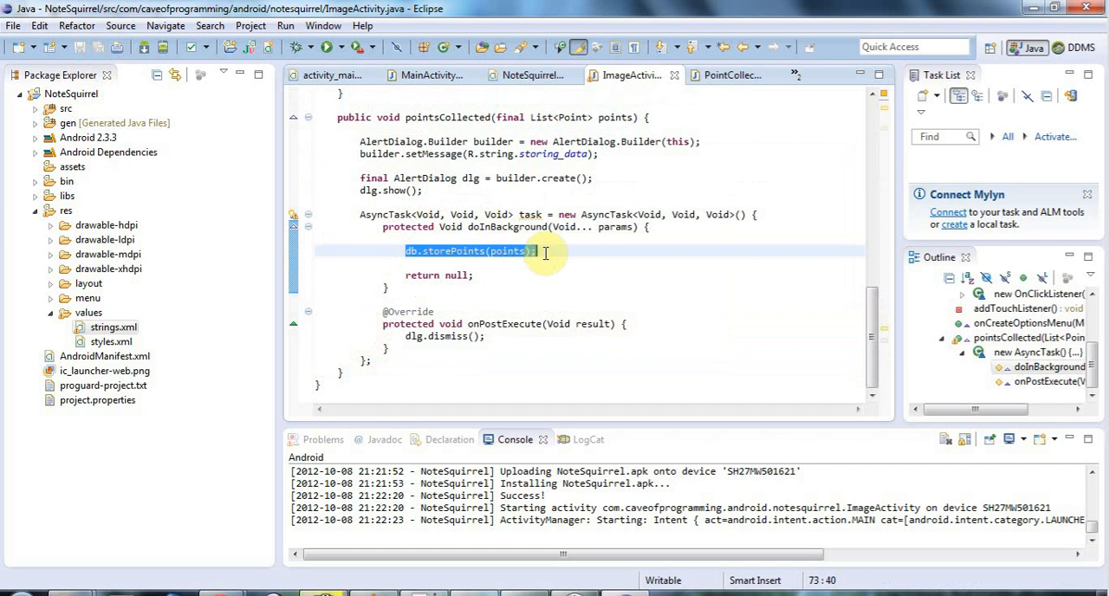
mouse_move(679, 257)
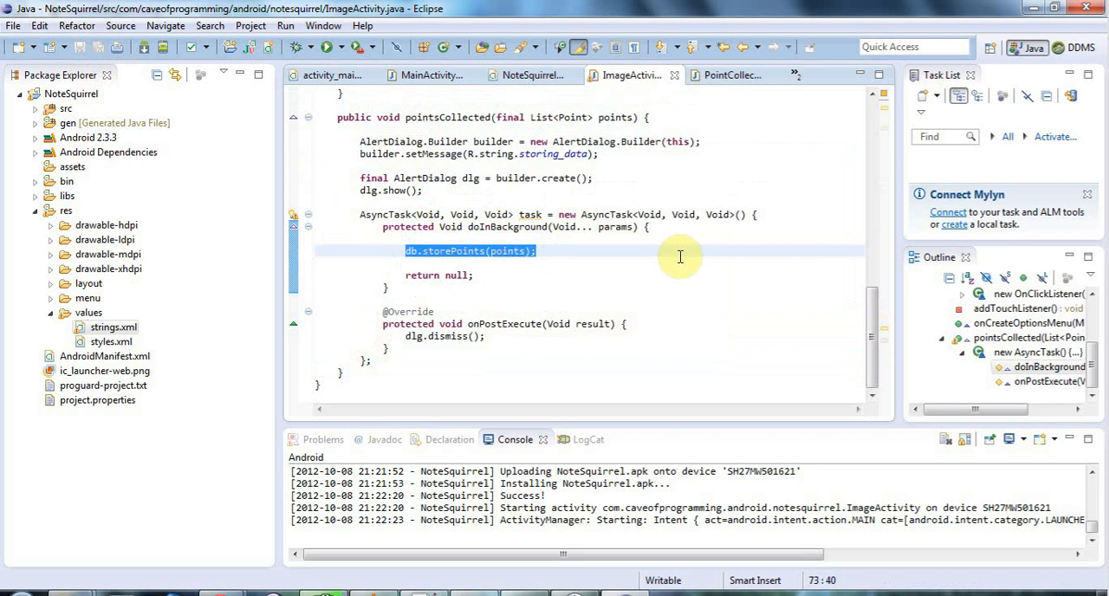
mouse_move(641, 254)
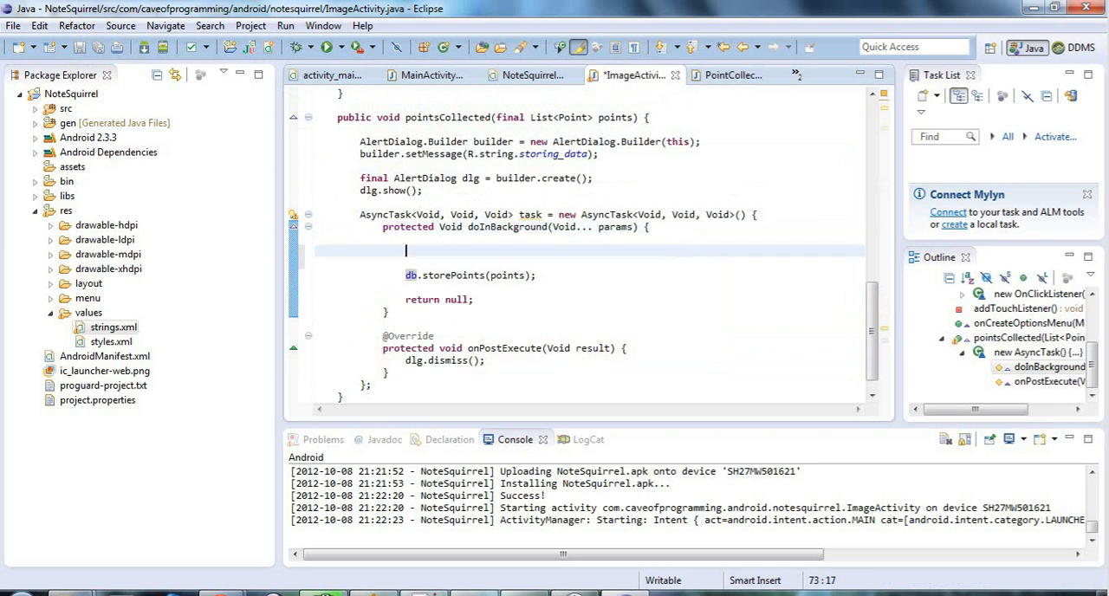
Add Thread.sleep(1000) in a try/catch for InterruptedException before storing points, and save
type("Threa")
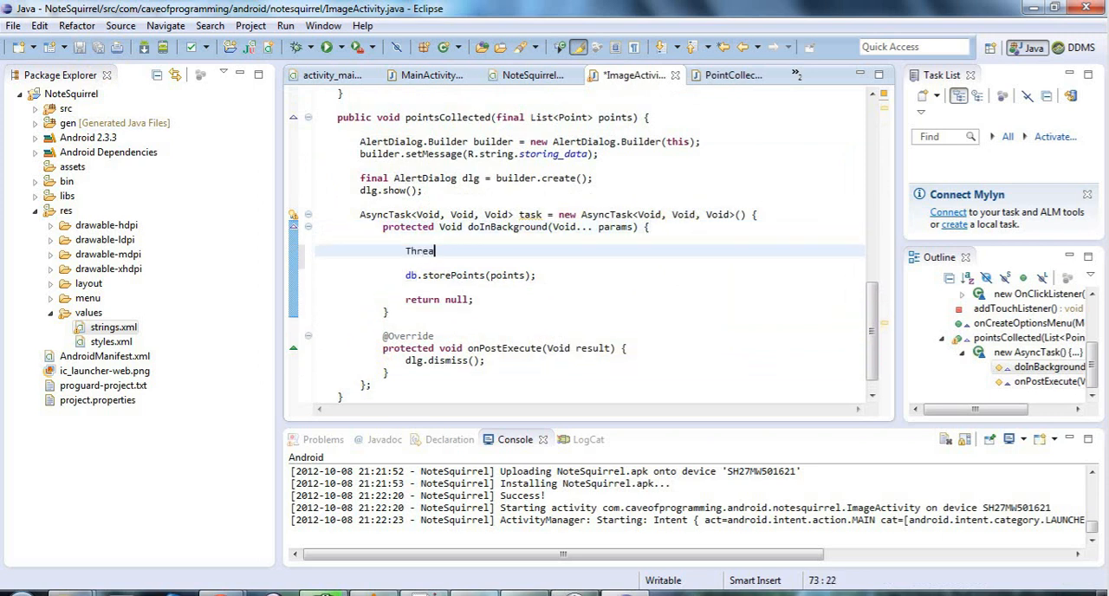
type("d.sleep")
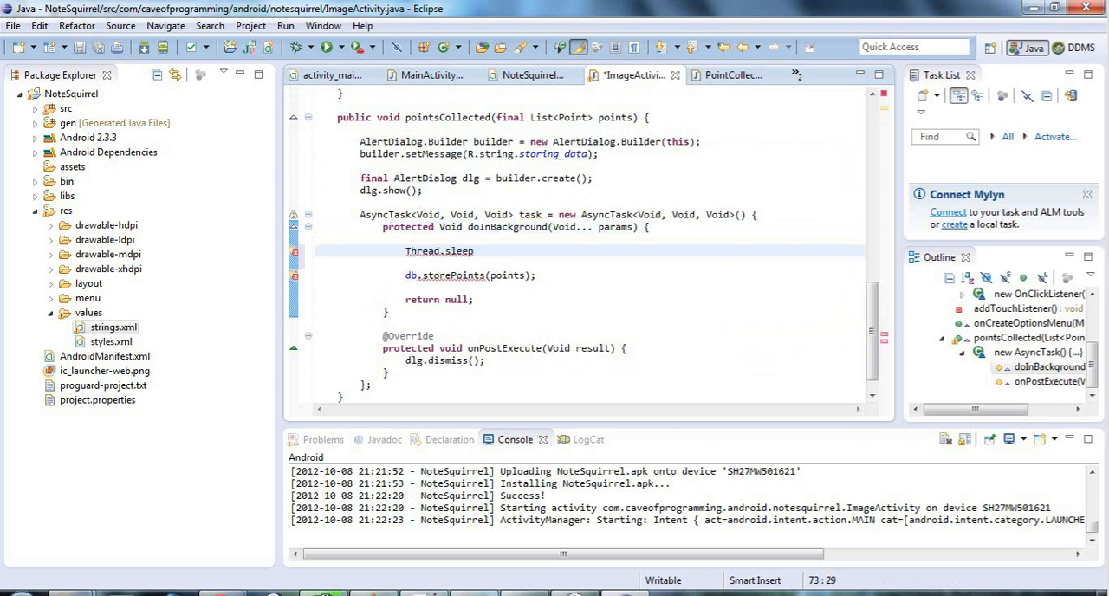
type("(1000)")
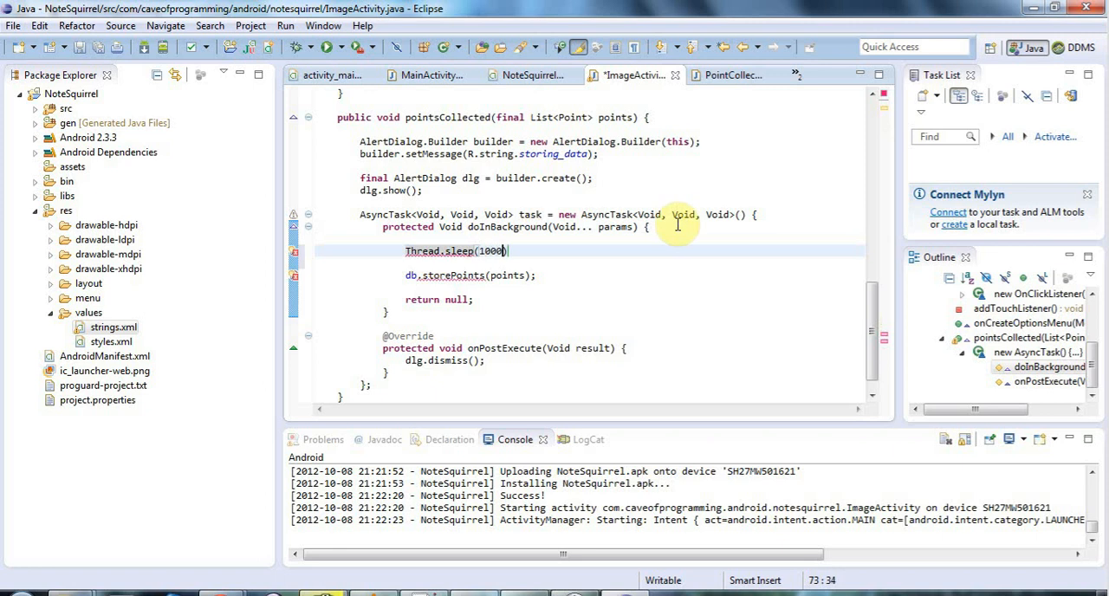
type(";")
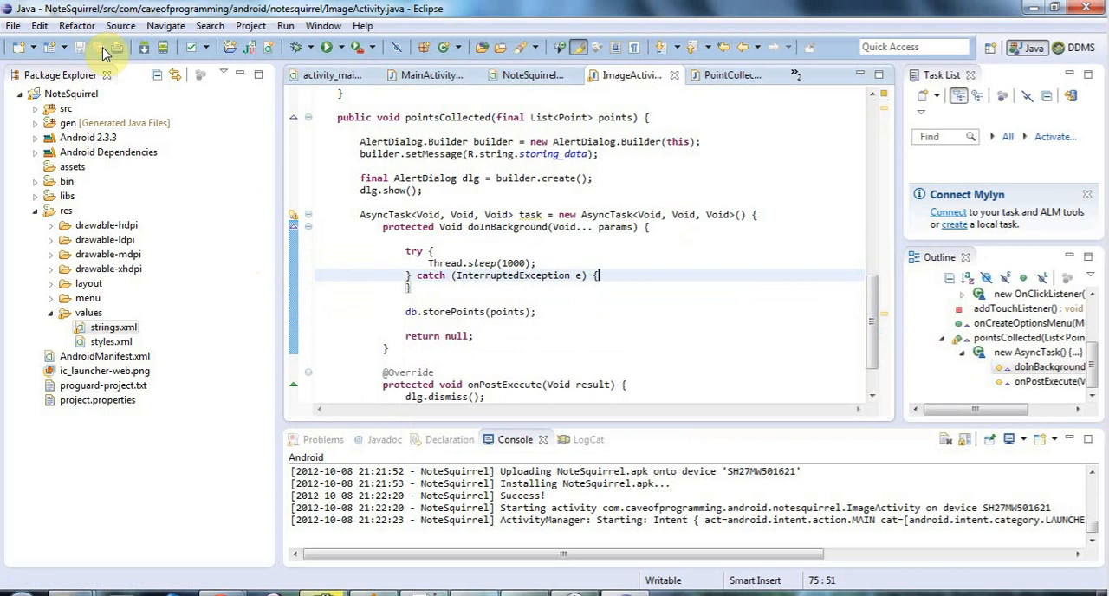
left_click(104, 355)
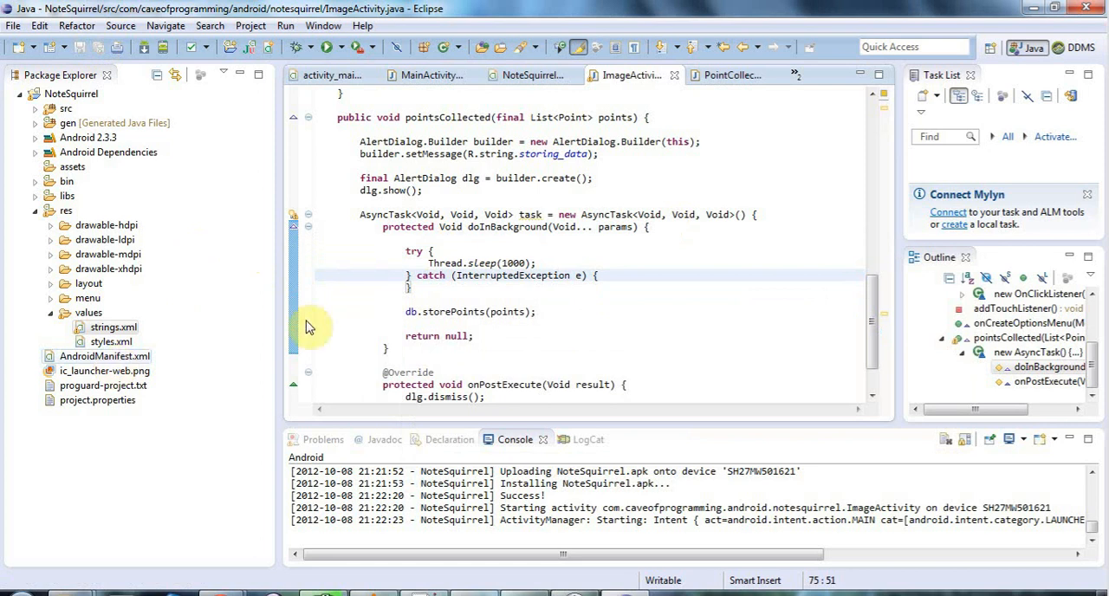
mouse_move(585, 319)
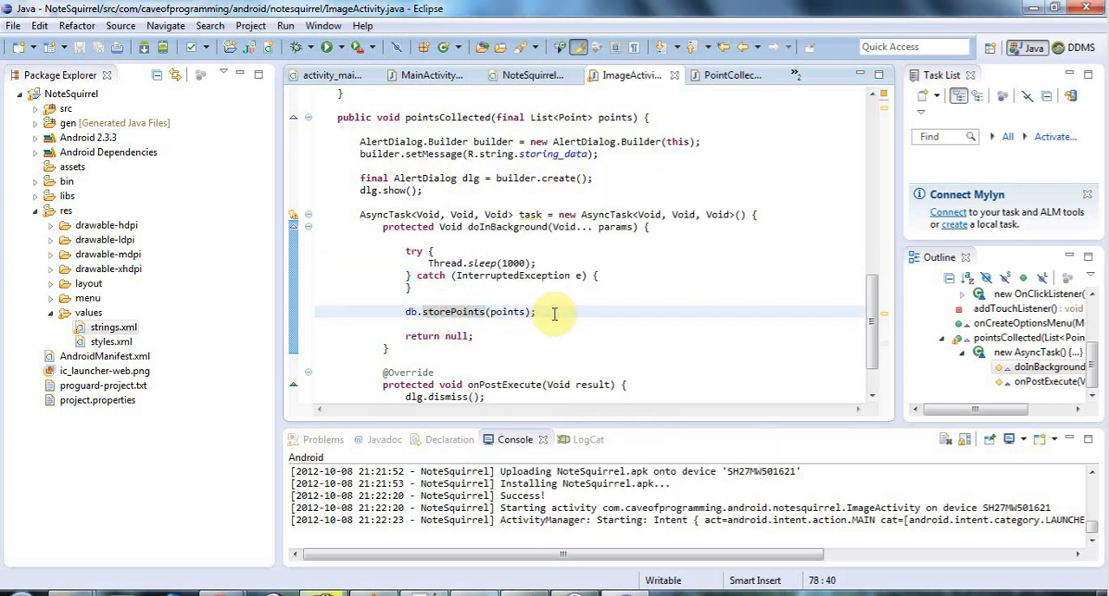
Add Log.d(MainActivity.DEBUGTAG, "points saved") after db.storePoints(points)
type("Log.d(MainActivity.DEBUGTAG, \"points saved\");")
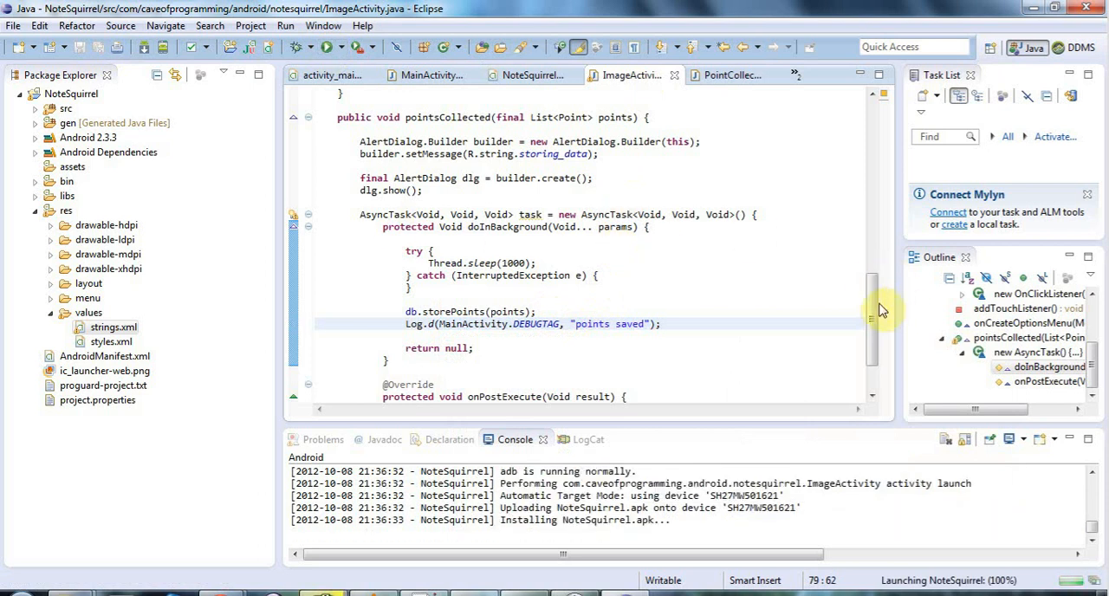
scroll("down", 3)
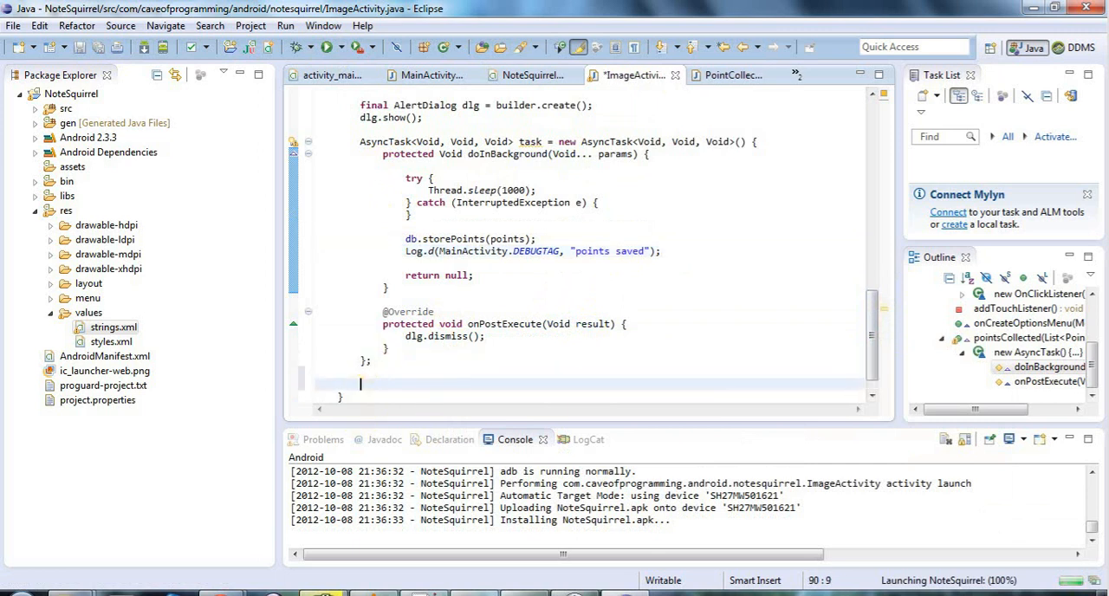
Call task.execute() after the AsyncTask block and save the file
type("task.execute();")
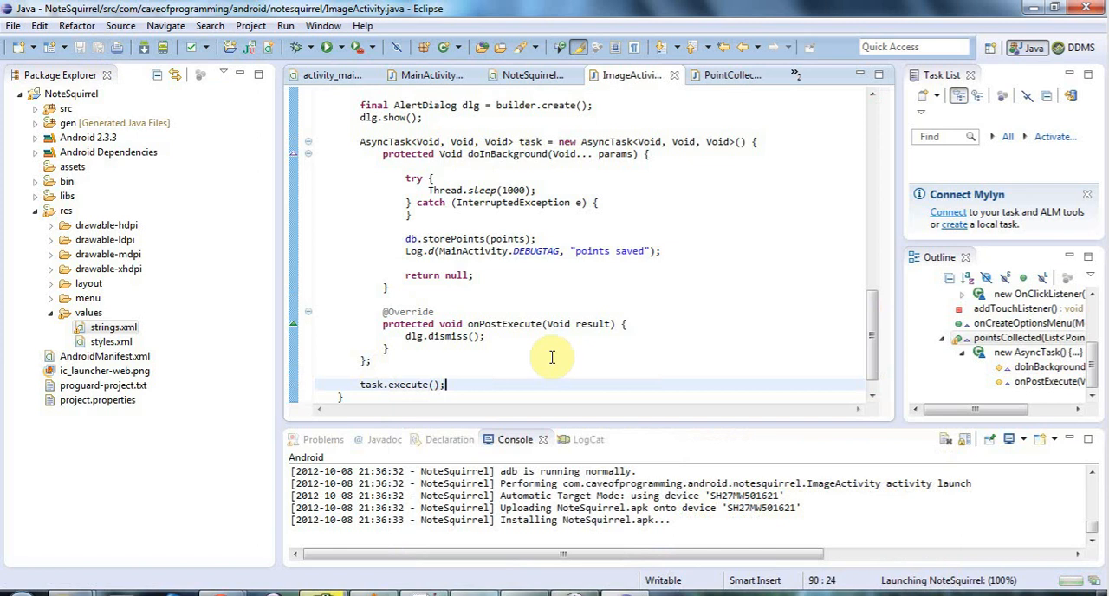
mouse_move(378, 194)
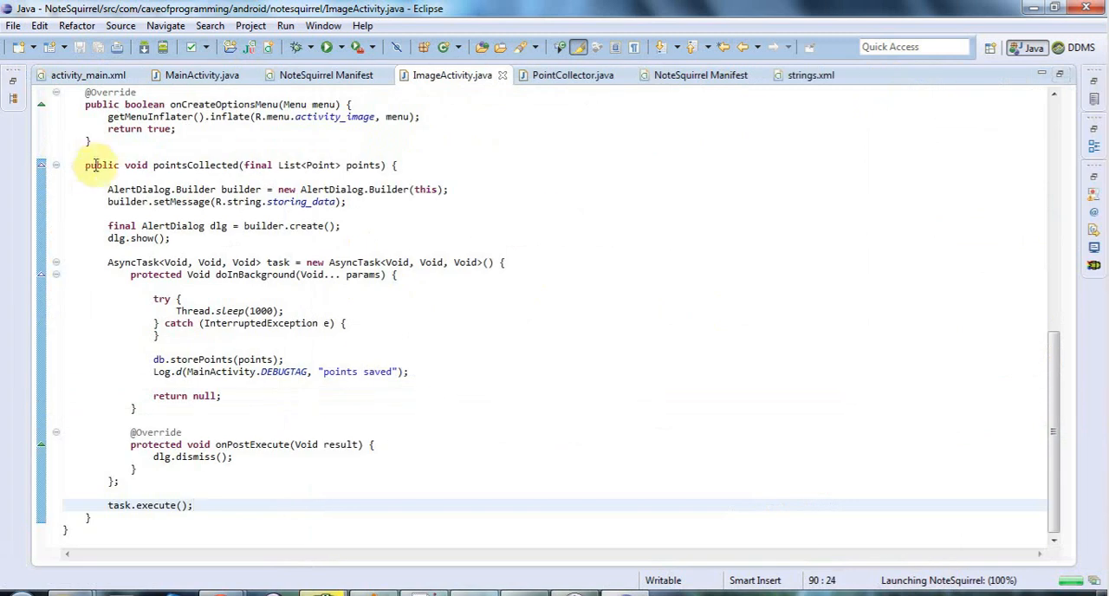
left_click_drag(85, 164, 90, 516)
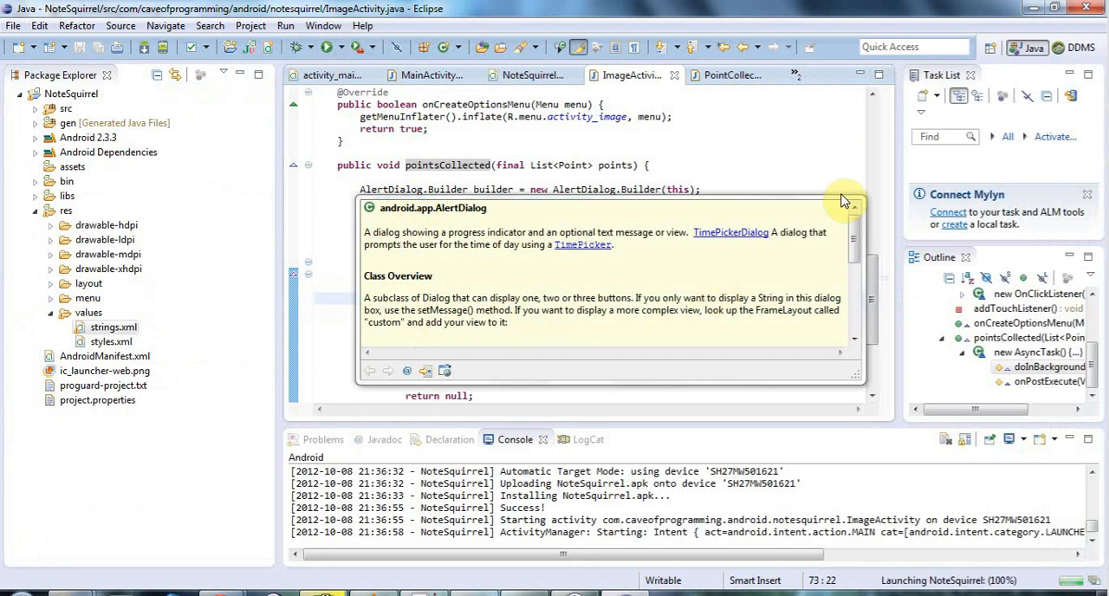
mouse_move(840, 194)
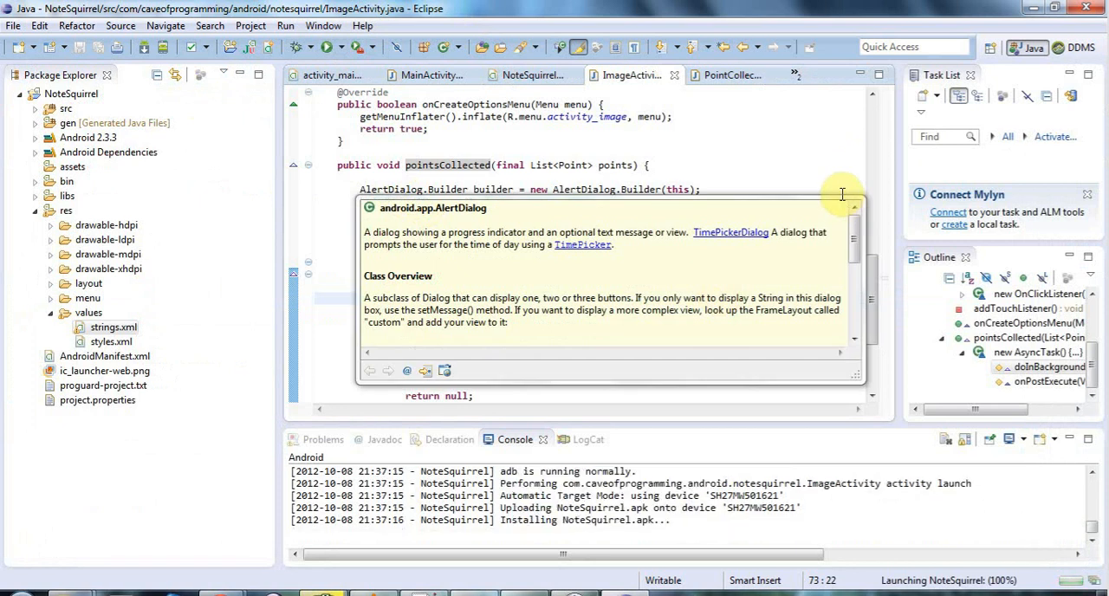
mouse_move(880, 433)
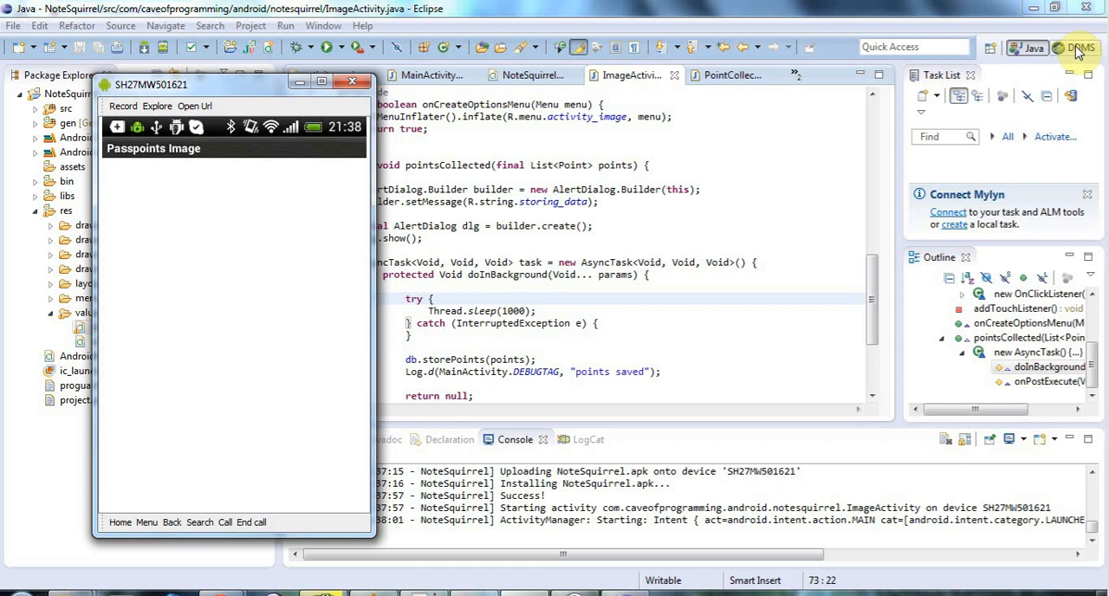
Switch to DDMS, filter LogCat to My Debug Output, and clear the log
left_click(1077, 49)
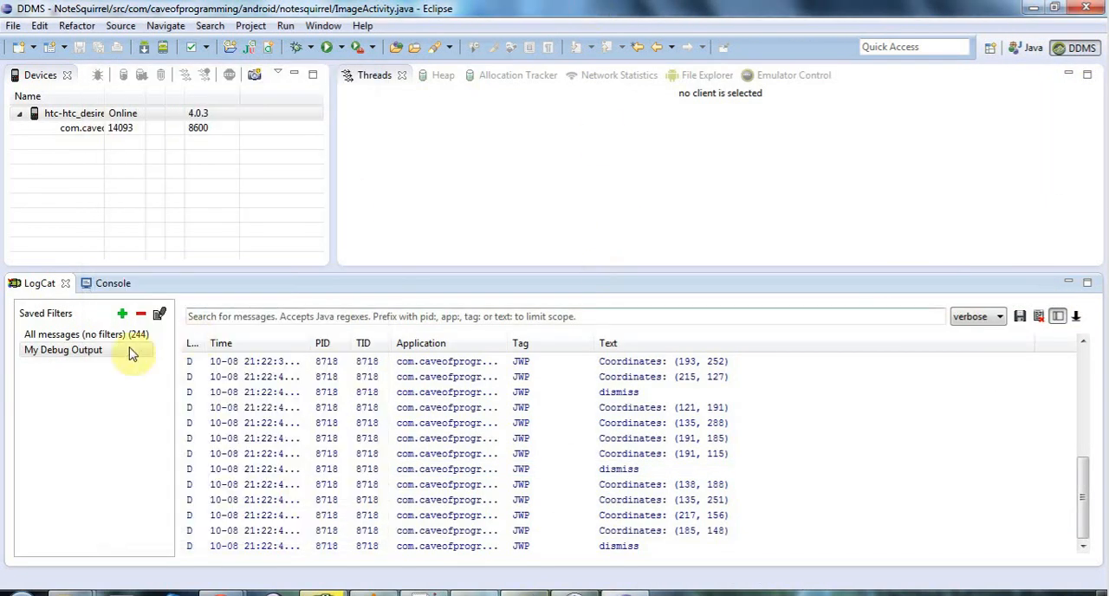
left_click(62, 349)
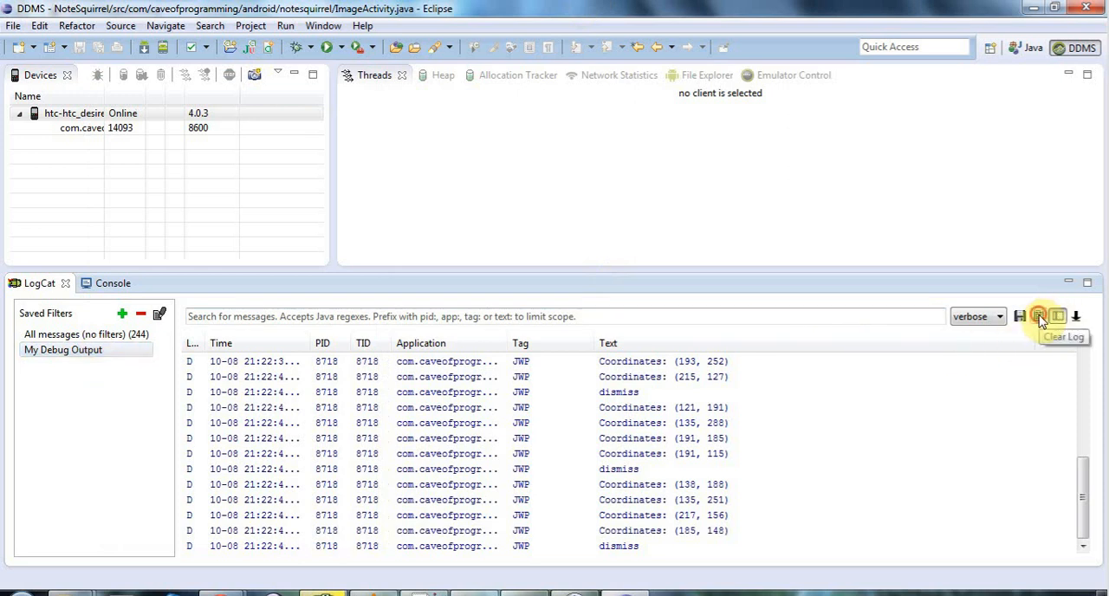
left_click(1039, 317)
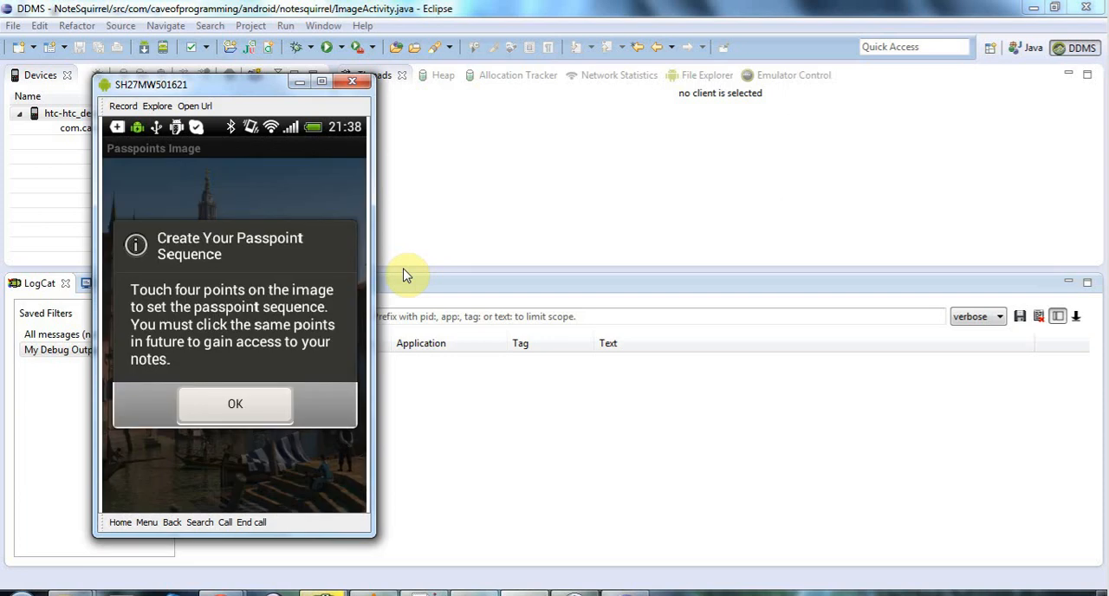
Dismiss the passpoint prompt, tap image points, and check LogCat for coordinates and "points saved"
left_click(235, 403)
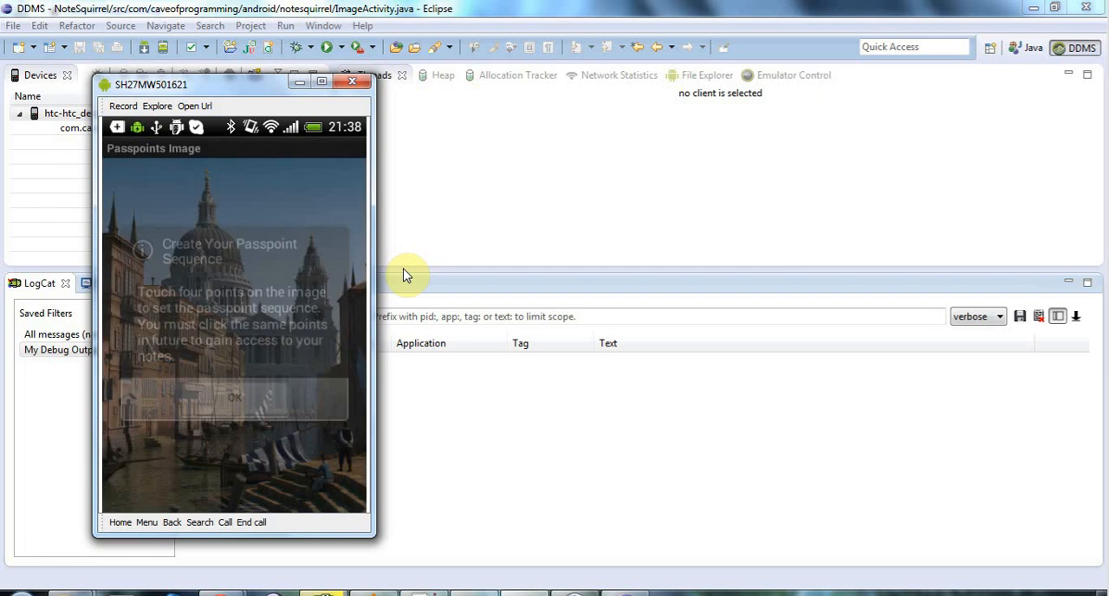
left_click(234, 398)
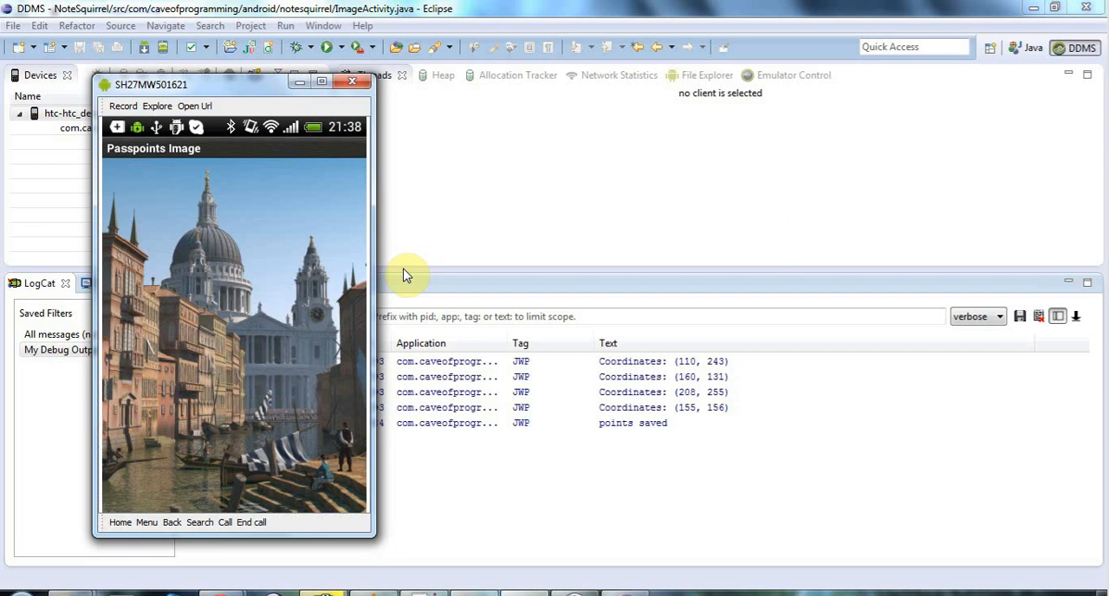
left_click(633, 423)
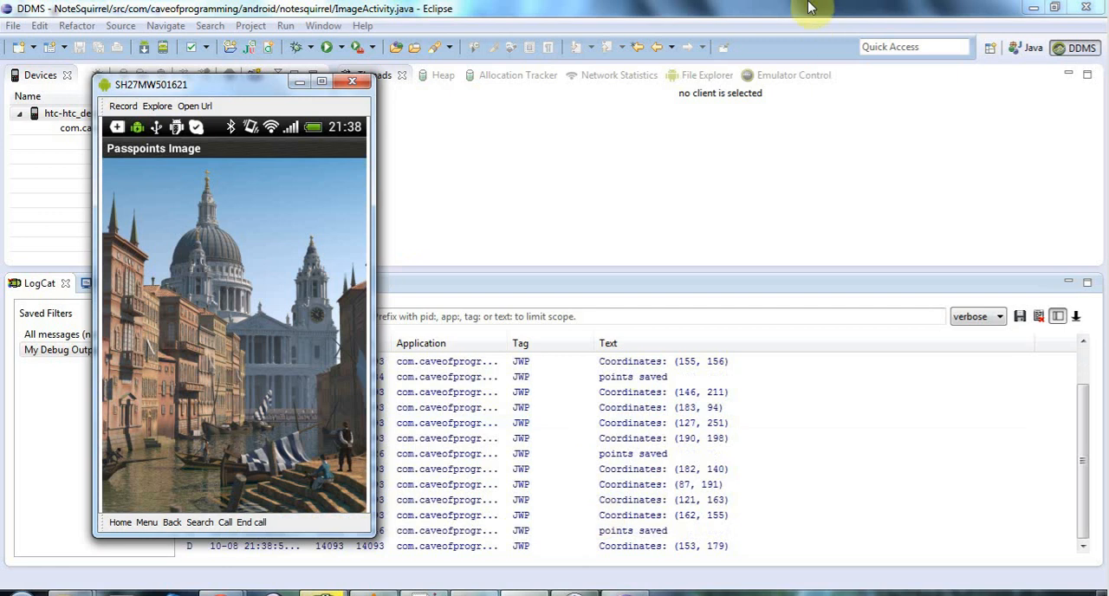
mouse_move(805, 11)
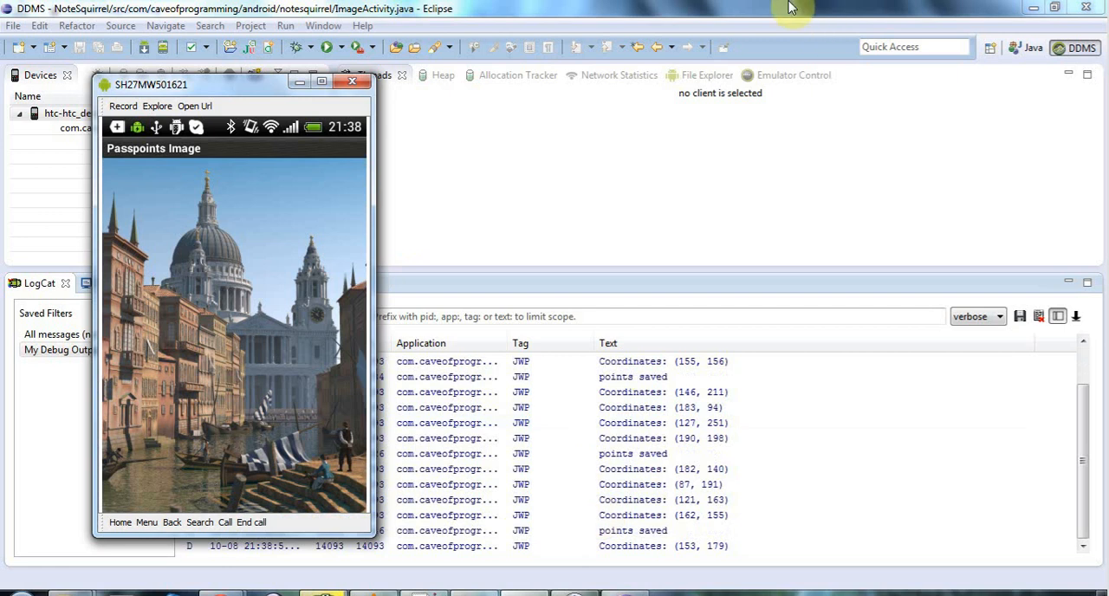
left_click(353, 80)
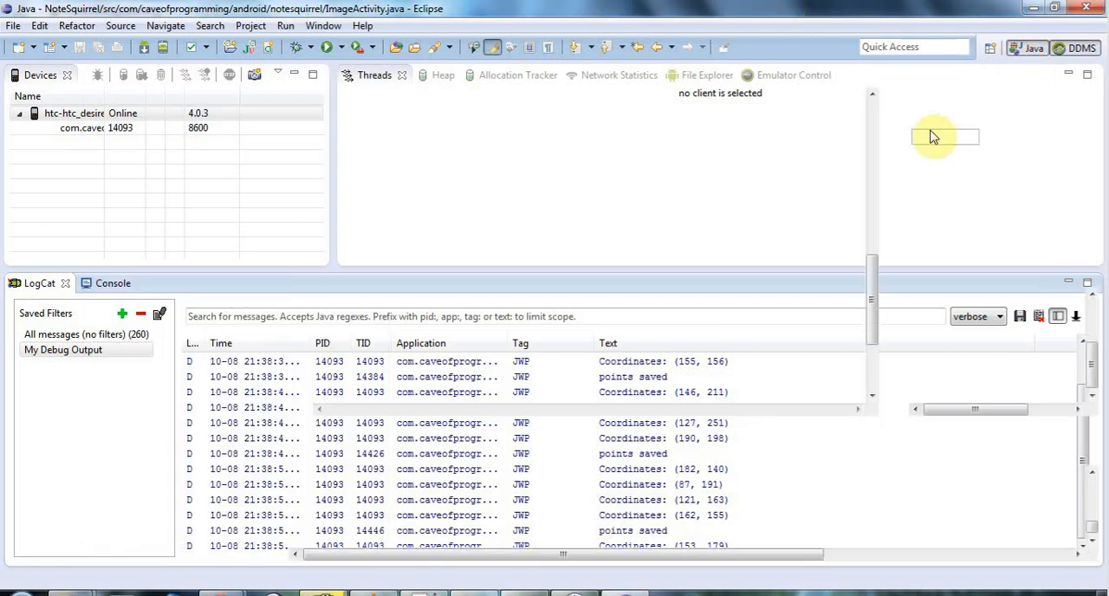
Return to the Java perspective showing ImageActivity.java's pointsCollected AsyncTask code
left_click(1026, 46)
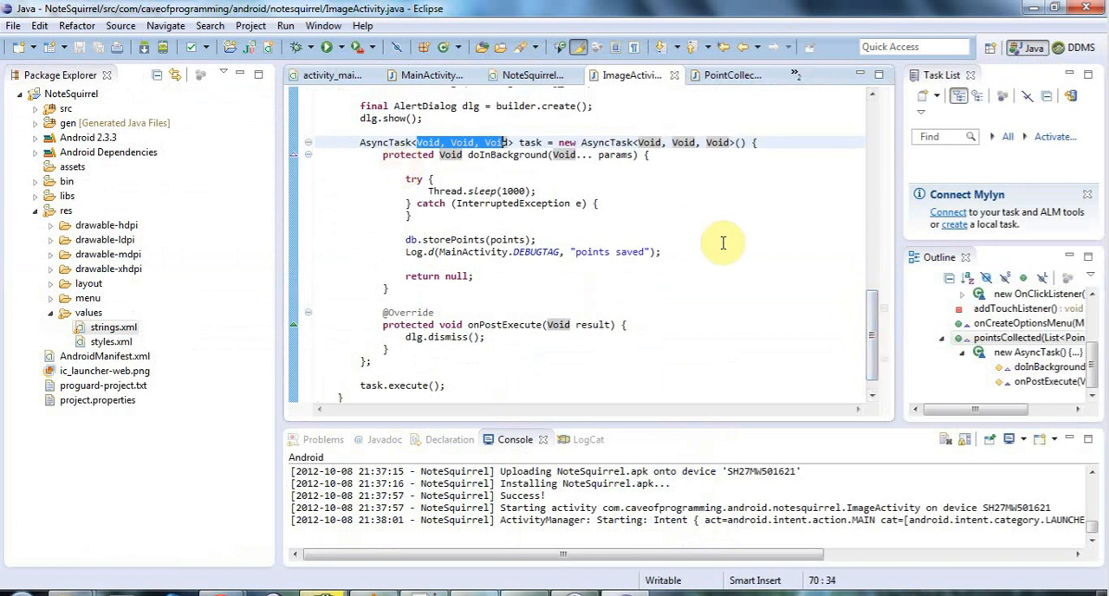
mouse_move(346, 142)
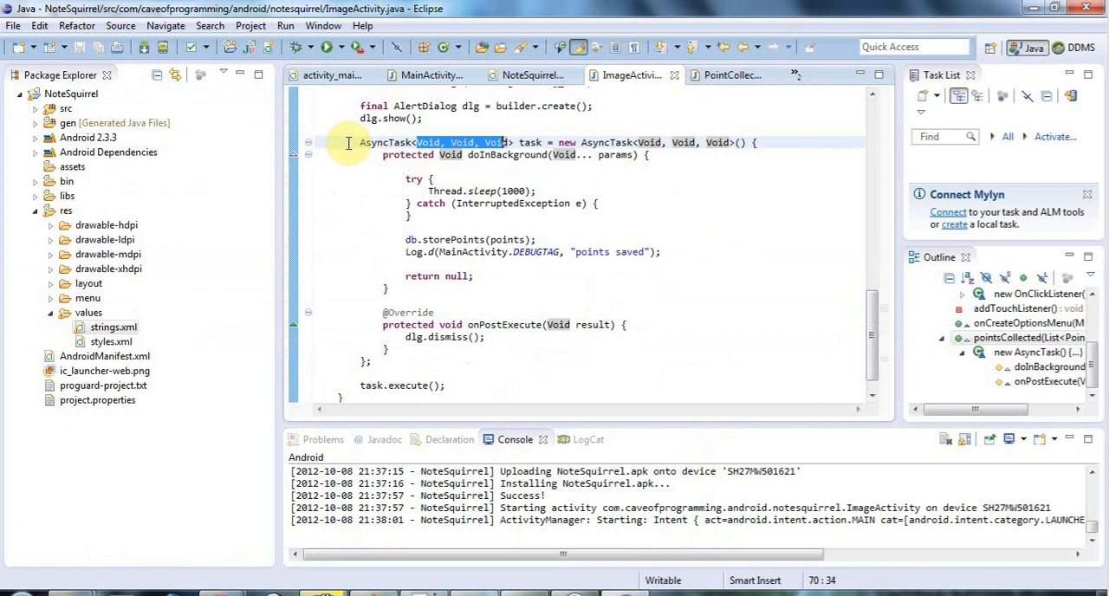